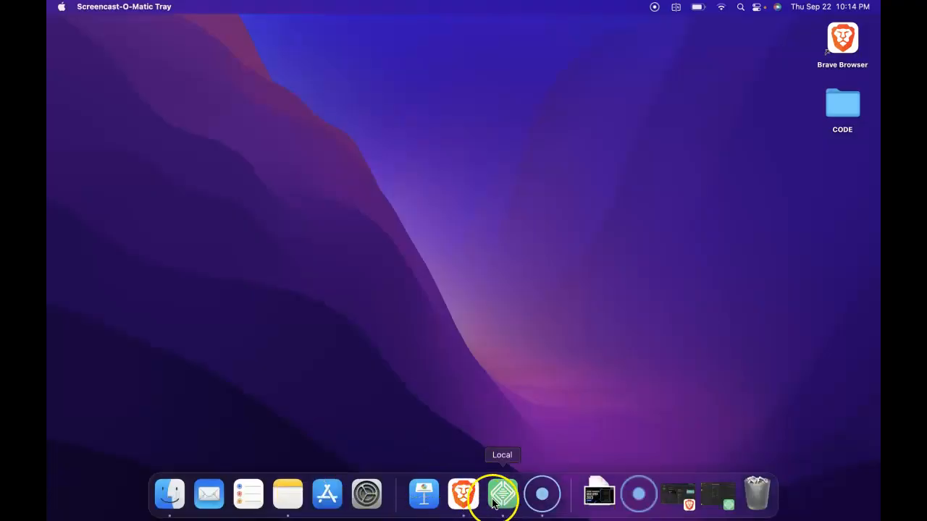
Step: Start the Uni University site in Local and load its WordPress homepage in Brave
{"action": "left_click", "coordinate": [501, 495]}
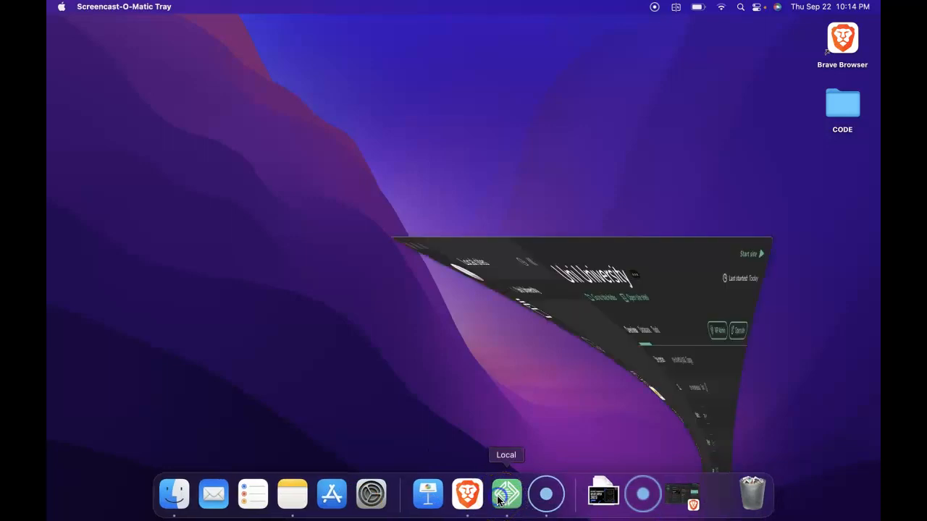
{"action": "left_click", "coordinate": [507, 495]}
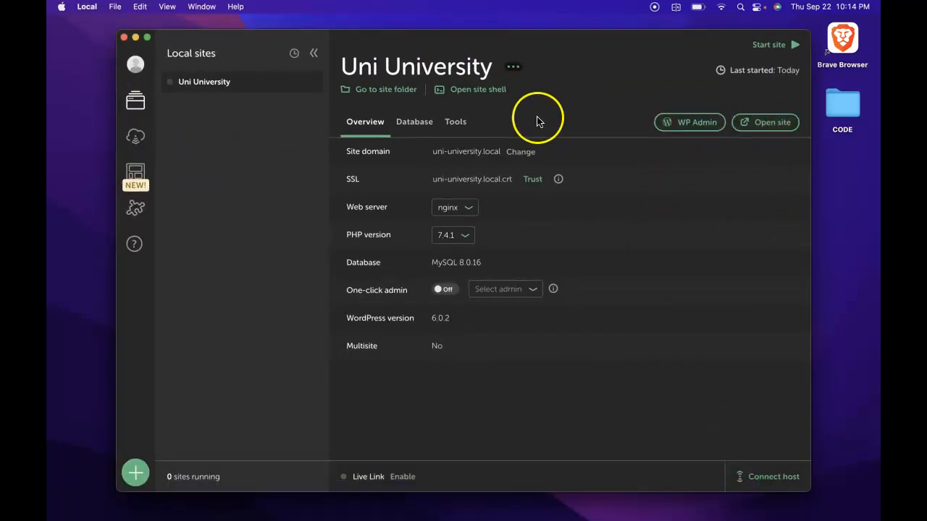
{"action": "left_click", "coordinate": [768, 43]}
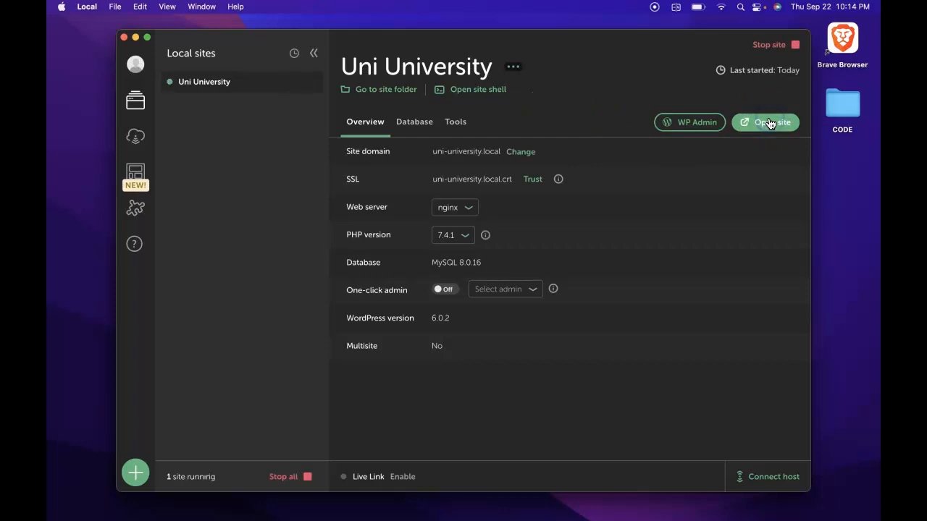
{"action": "left_click", "coordinate": [764, 122]}
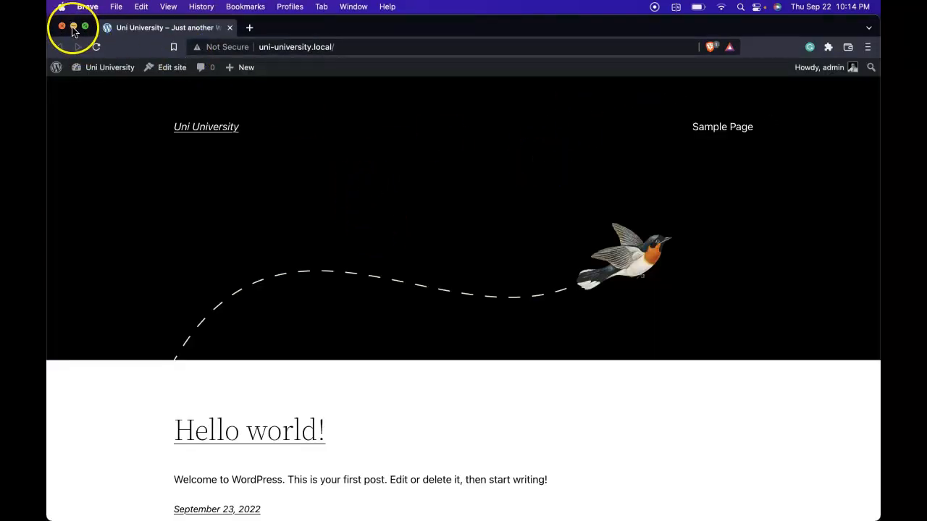
{"action": "mouse_move", "coordinate": [328, 191]}
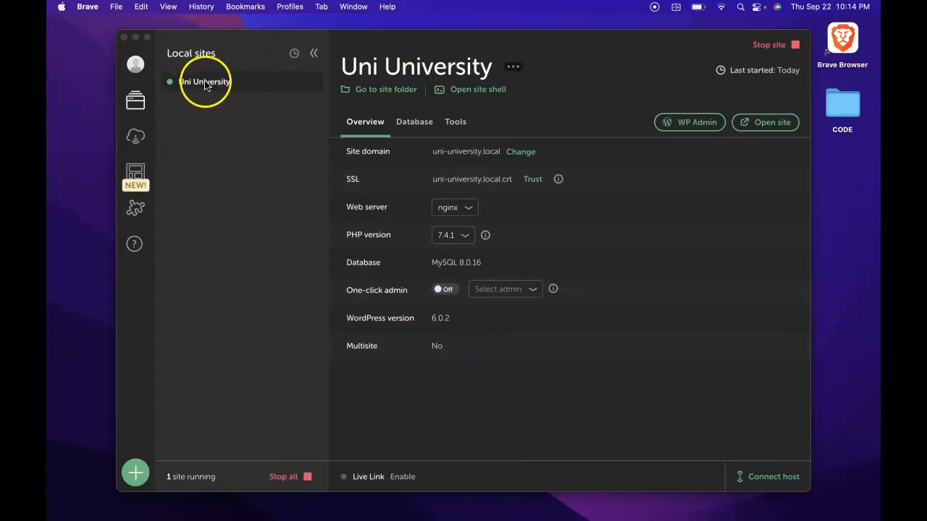
Step: Go to the site folder from Local and drill into uni-university > app > public to see the WordPress files
{"action": "right_click", "coordinate": [204, 82]}
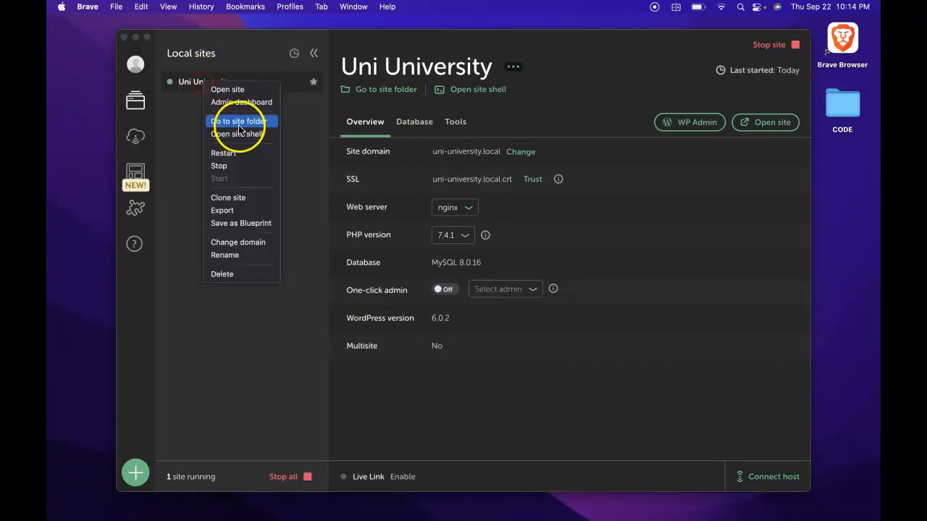
{"action": "left_click", "coordinate": [238, 121]}
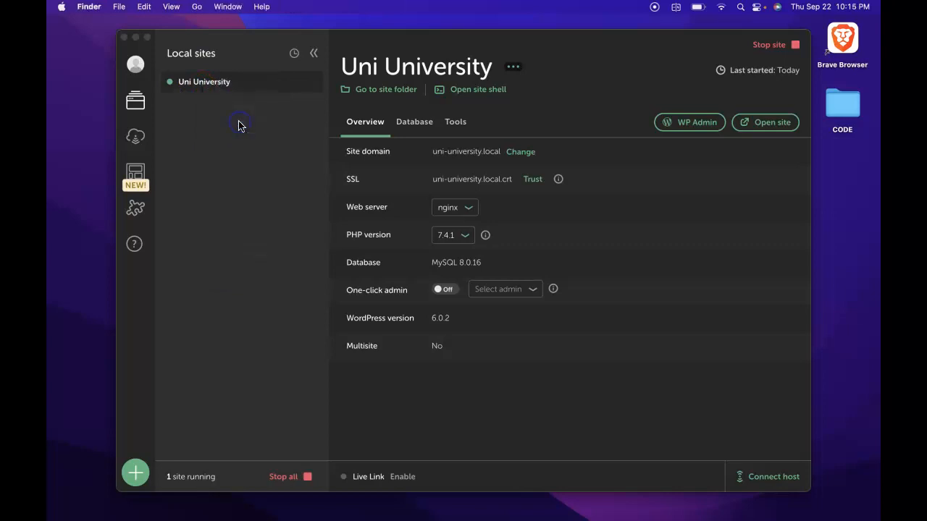
{"action": "left_click", "coordinate": [385, 90]}
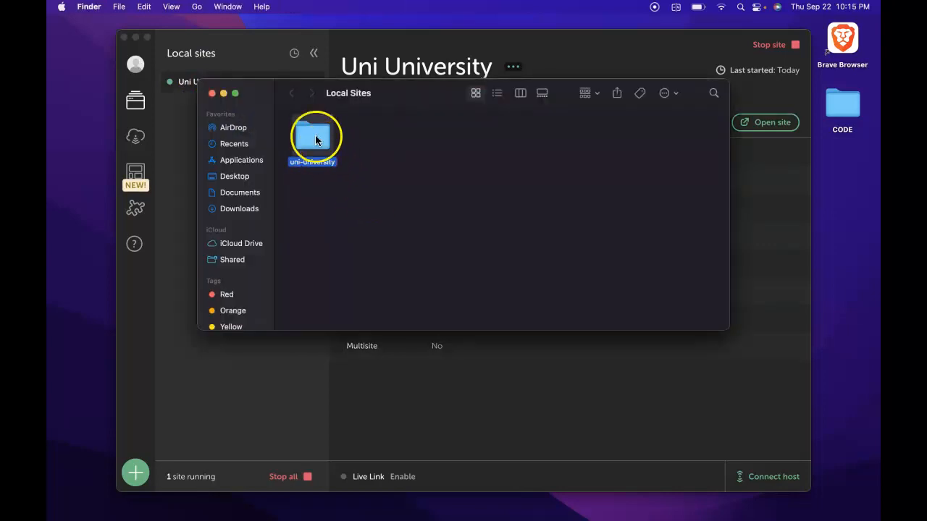
{"action": "double_click", "coordinate": [312, 138]}
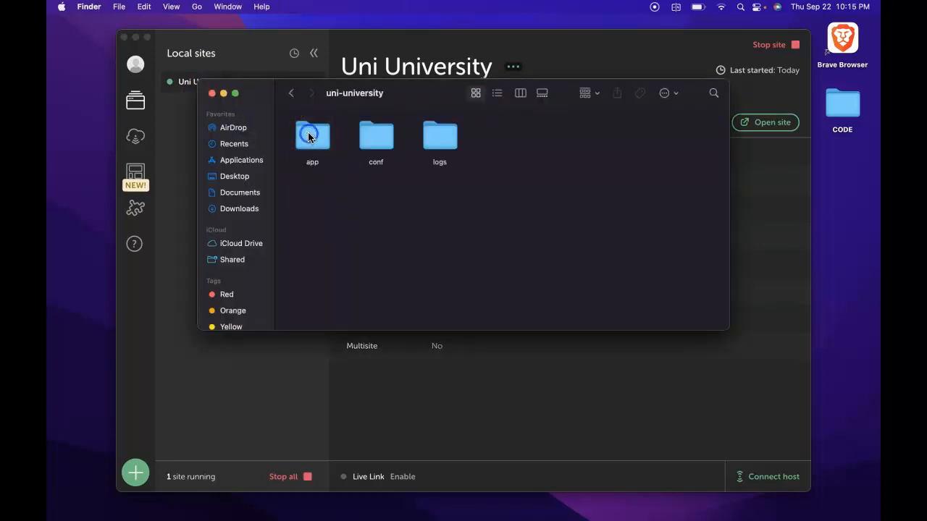
{"action": "double_click", "coordinate": [312, 138]}
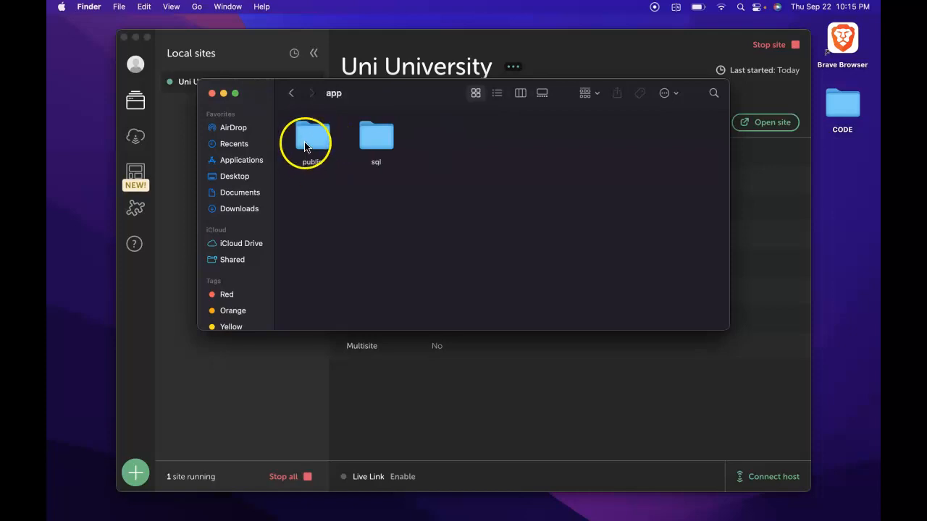
{"action": "double_click", "coordinate": [312, 137]}
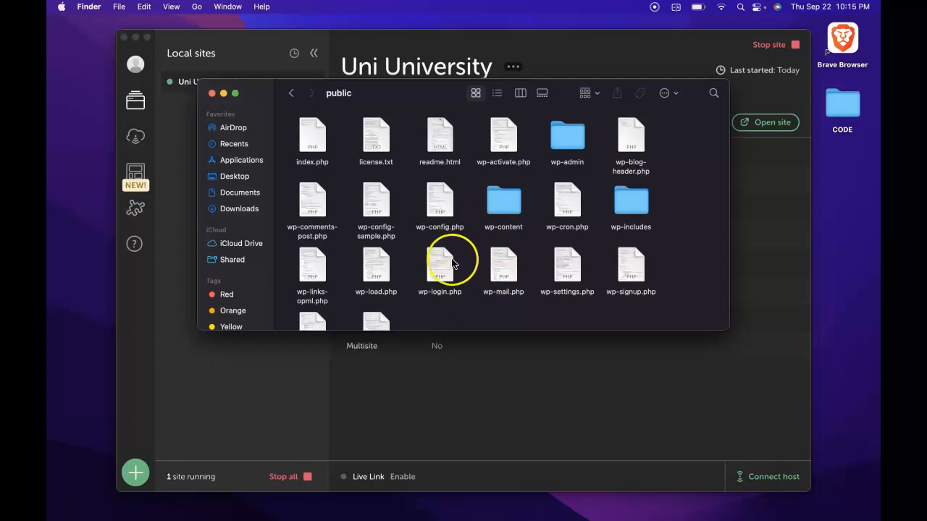
{"action": "scroll", "scroll_direction": "down", "scroll_amount": 3}
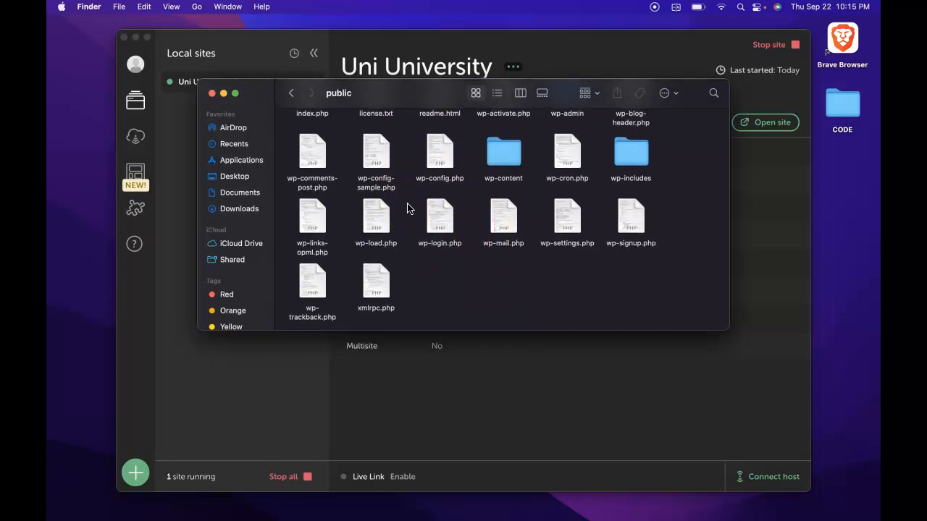
{"action": "mouse_move", "coordinate": [455, 272]}
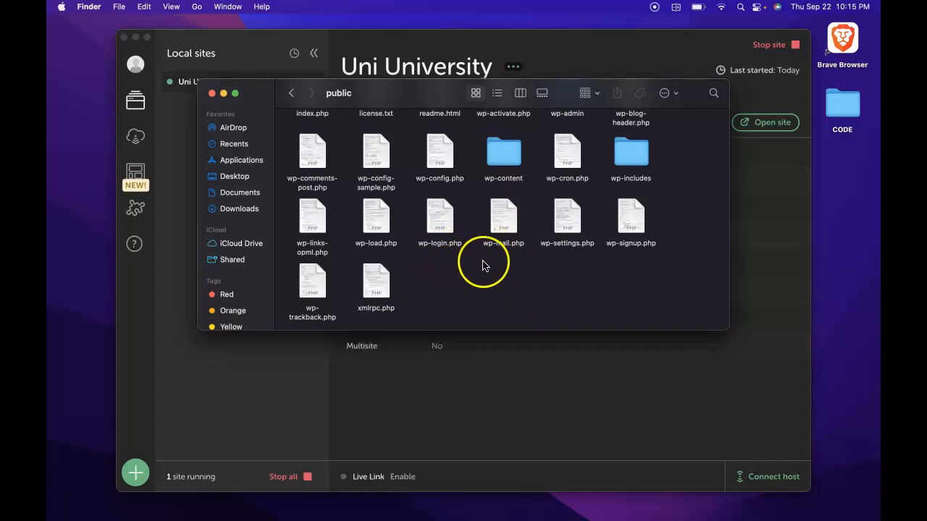
{"action": "mouse_move", "coordinate": [417, 300]}
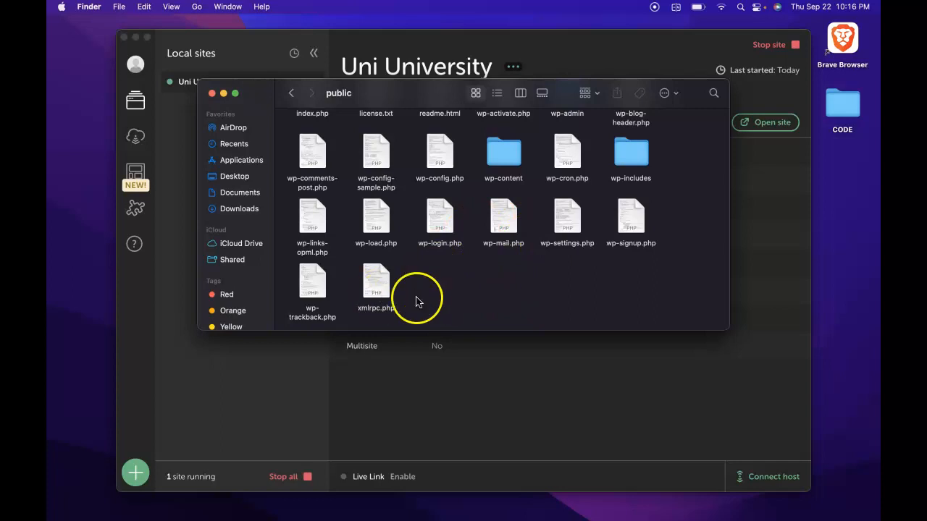
{"action": "mouse_move", "coordinate": [504, 228]}
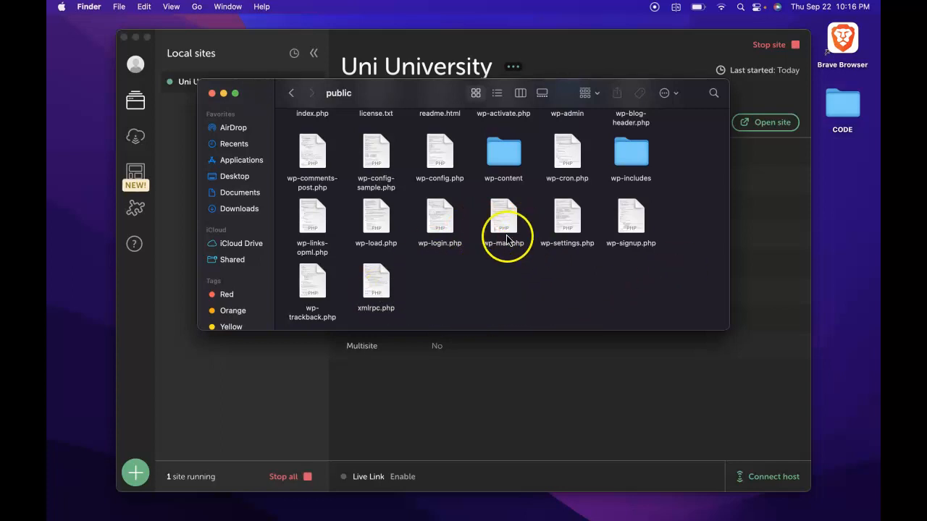
{"action": "mouse_move", "coordinate": [608, 275]}
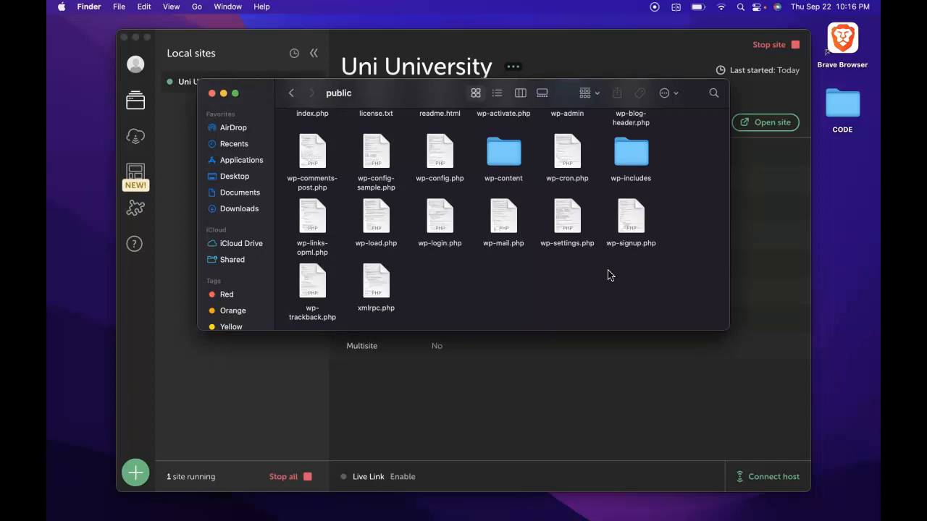
{"action": "mouse_move", "coordinate": [501, 495]}
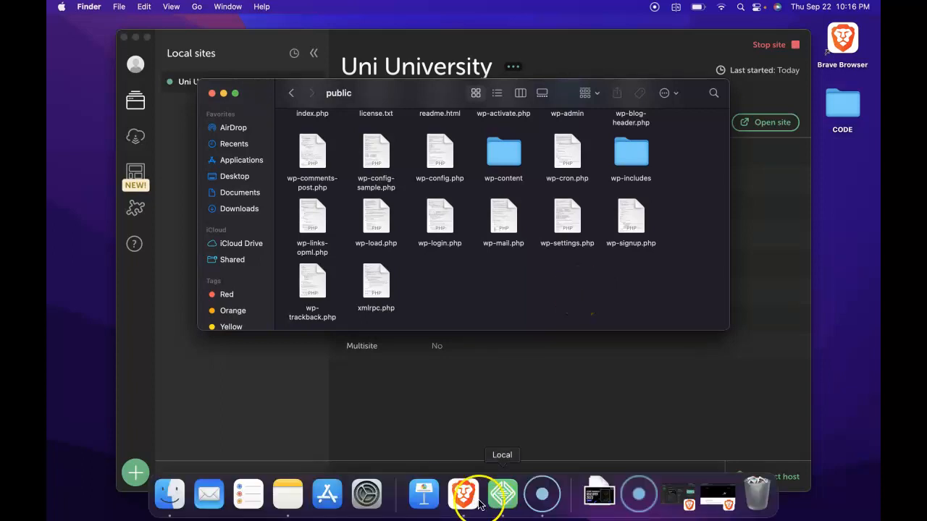
{"action": "mouse_move", "coordinate": [463, 495]}
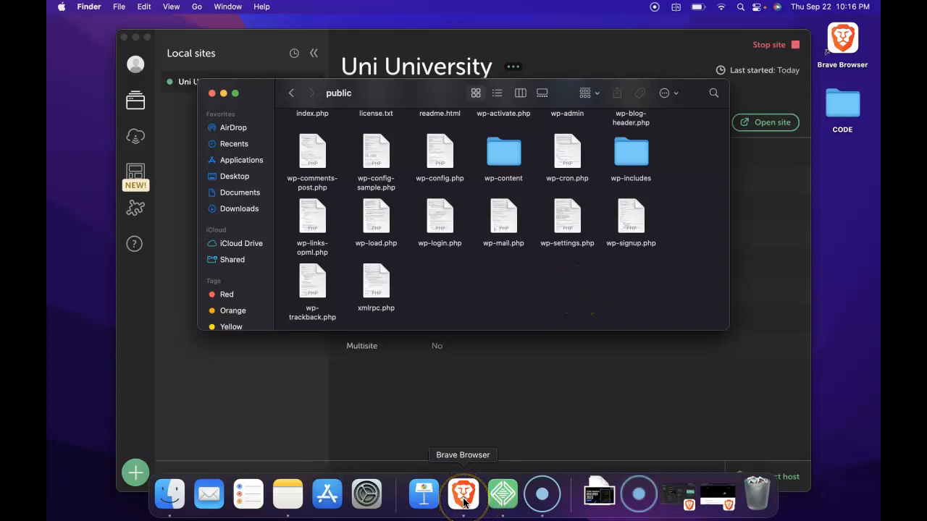
Step: Search Brave for Visual Studio Code and then the Atom editor
{"action": "left_click", "coordinate": [463, 495]}
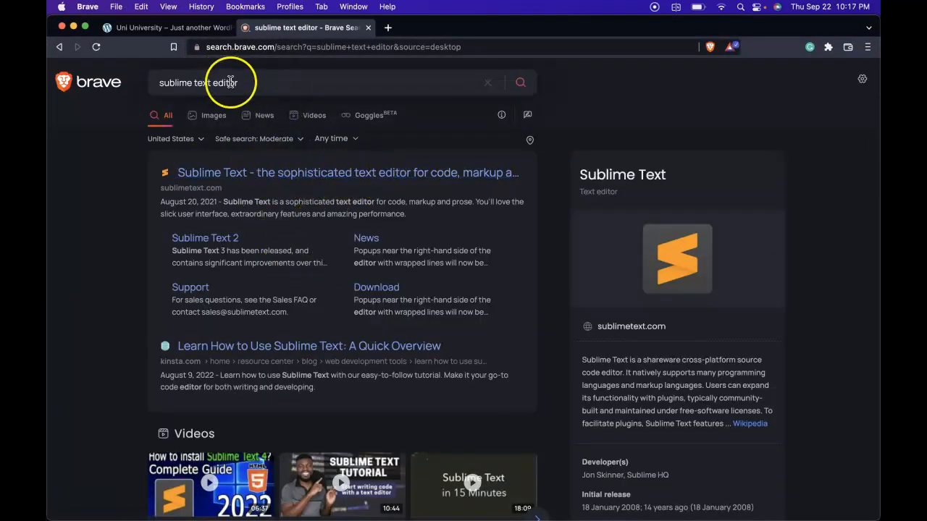
{"action": "type", "text": "visual code"}
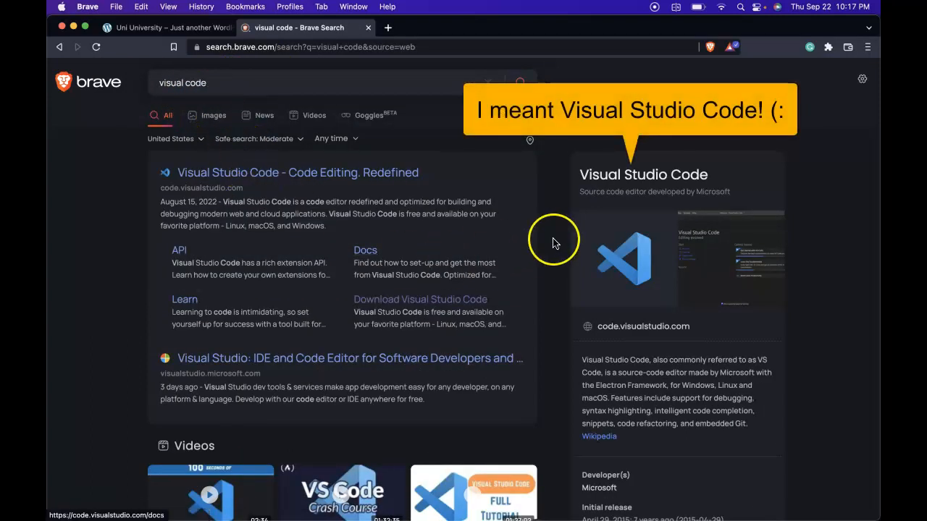
{"action": "mouse_move", "coordinate": [303, 172]}
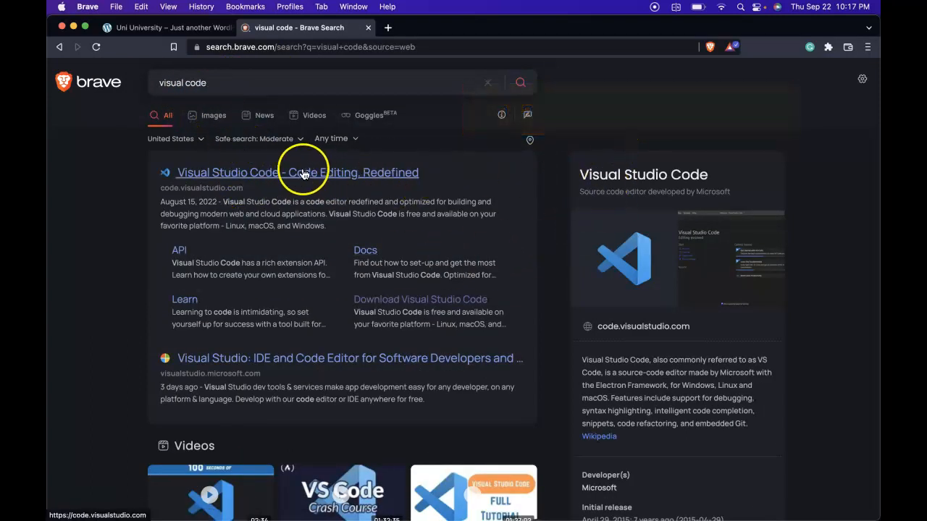
{"action": "left_click", "coordinate": [194, 82]}
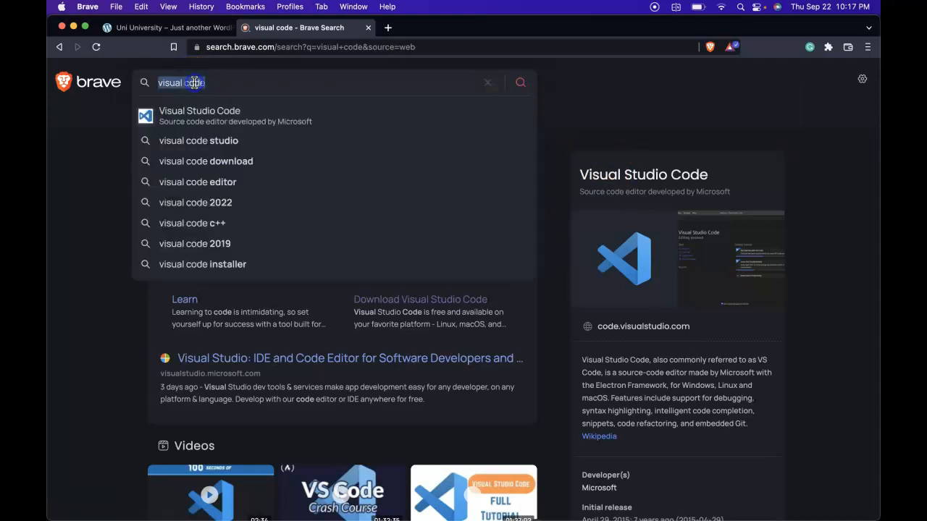
{"action": "key", "text": "Return"}
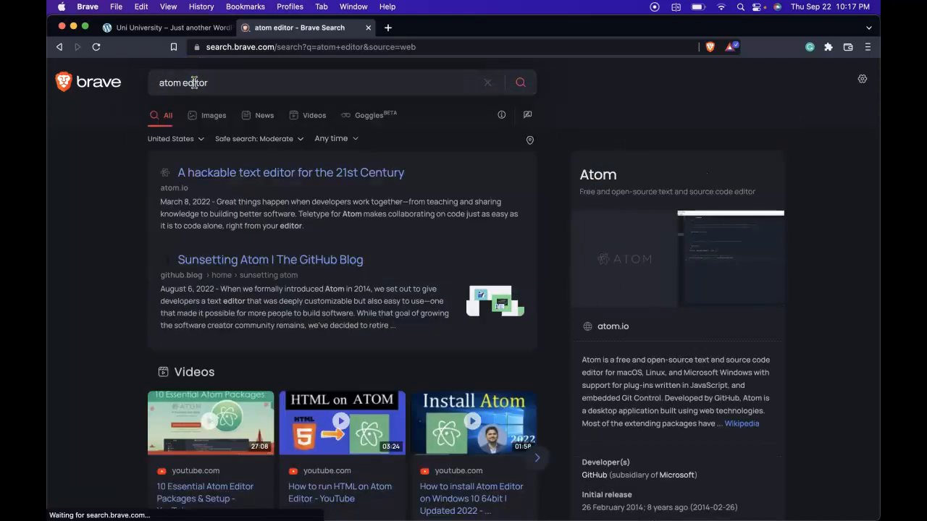
{"action": "mouse_move", "coordinate": [336, 188]}
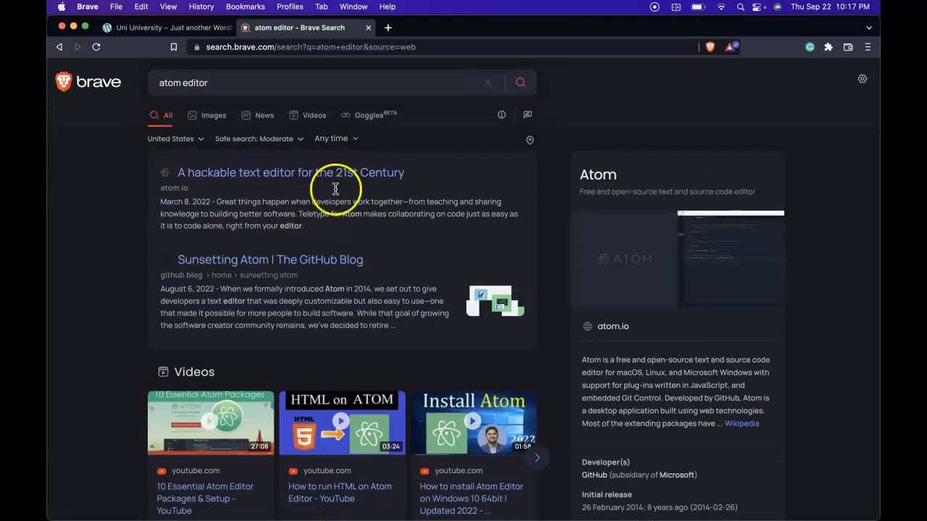
{"action": "mouse_move", "coordinate": [290, 160]}
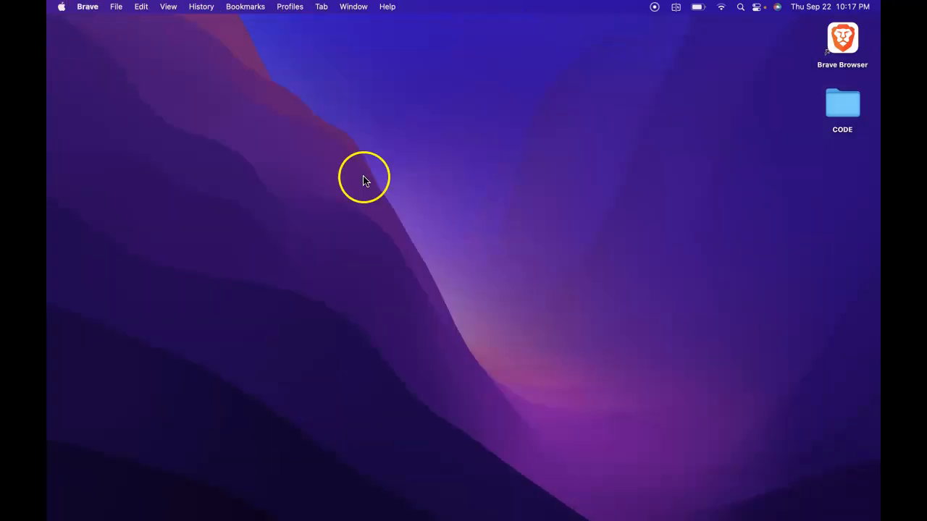
Step: Create experiment.php from VS Code, saved into the uni-university site's public folder
{"action": "left_click", "coordinate": [365, 179]}
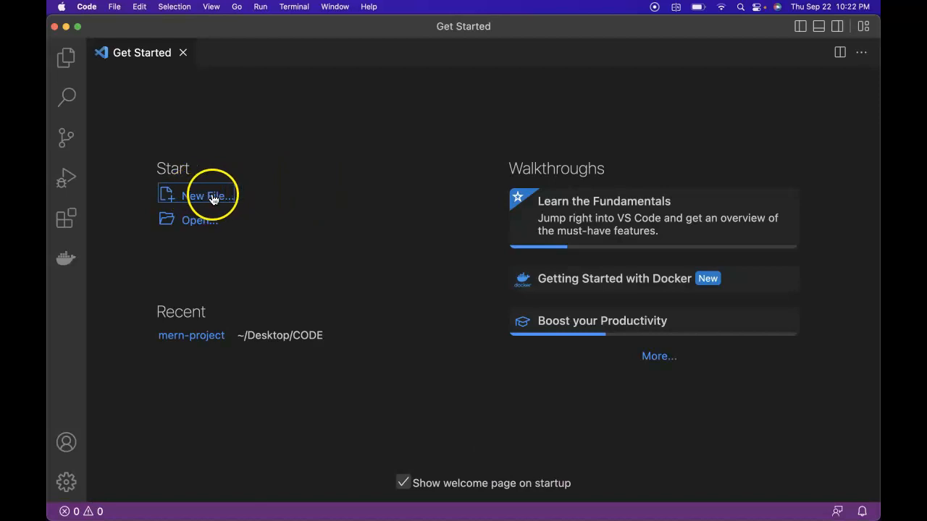
{"action": "left_click", "coordinate": [207, 196]}
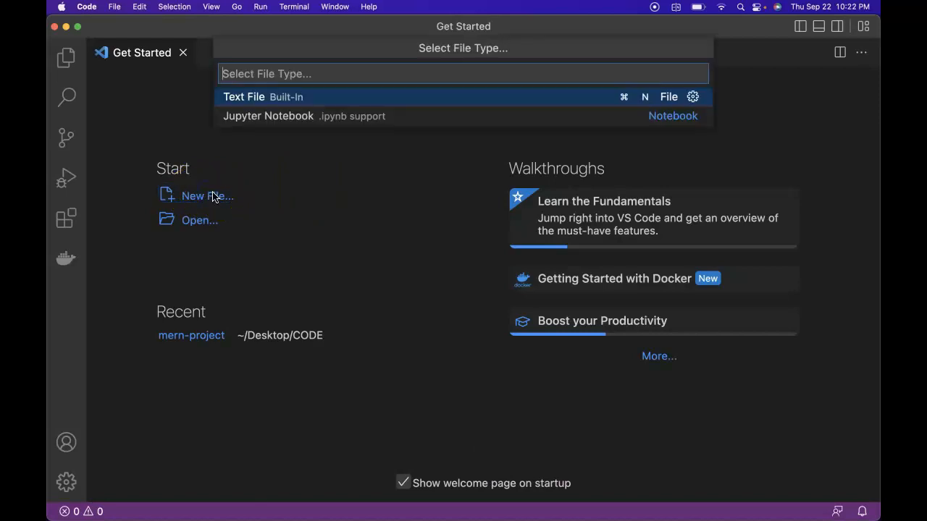
{"action": "type", "text": "experim"}
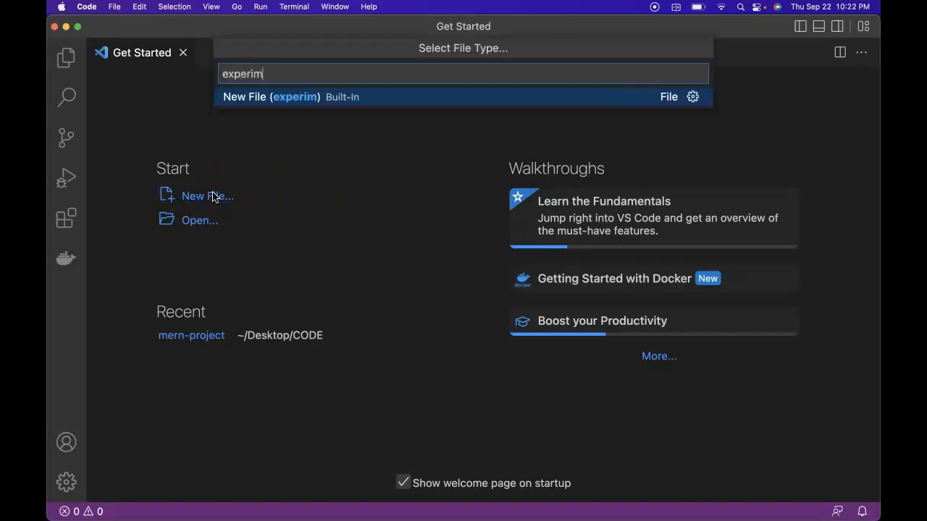
{"action": "left_click", "coordinate": [464, 96]}
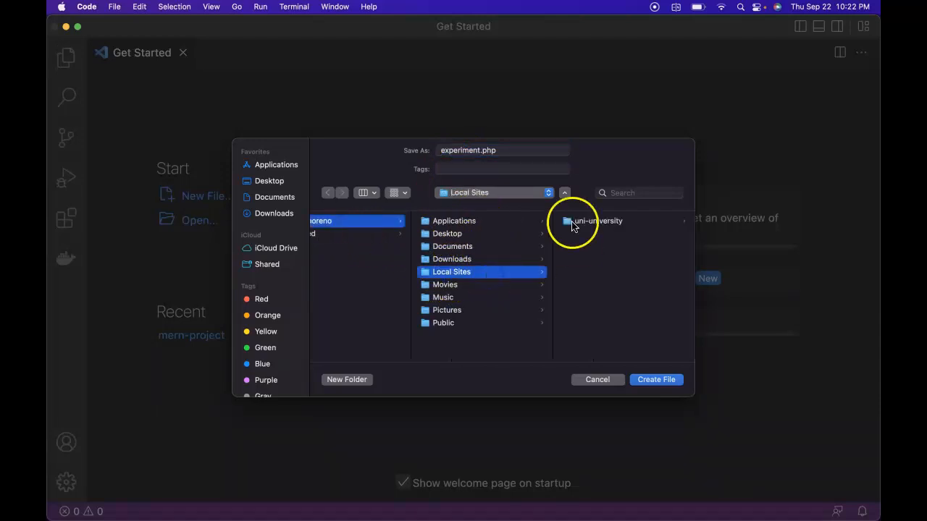
{"action": "left_click", "coordinate": [596, 220]}
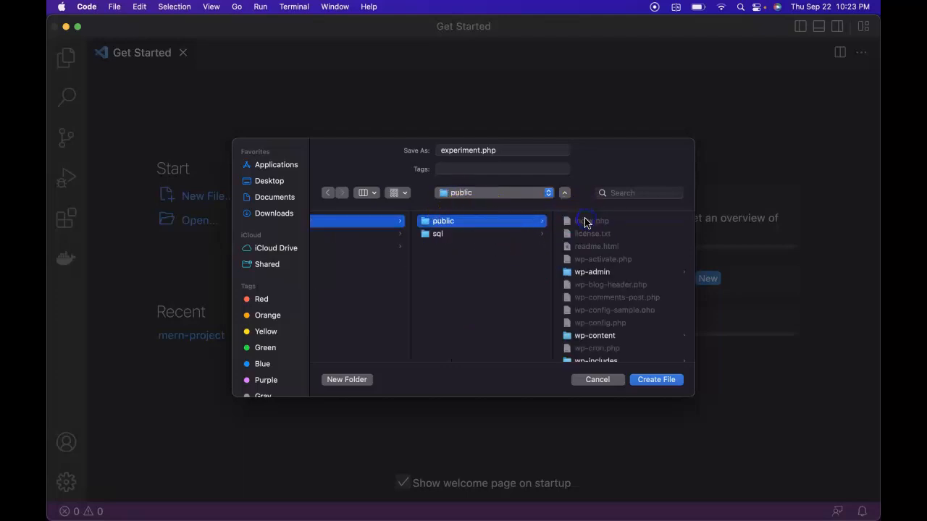
{"action": "mouse_move", "coordinate": [623, 340]}
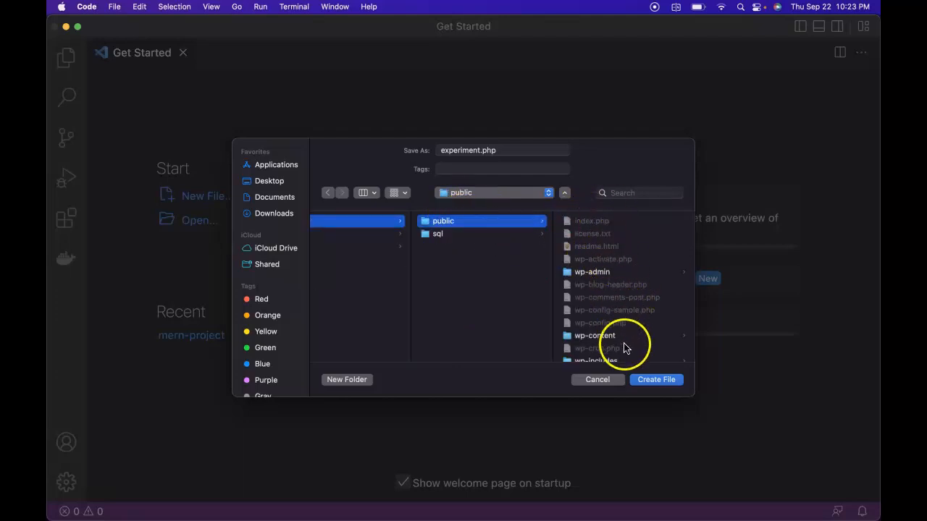
{"action": "mouse_move", "coordinate": [654, 380]}
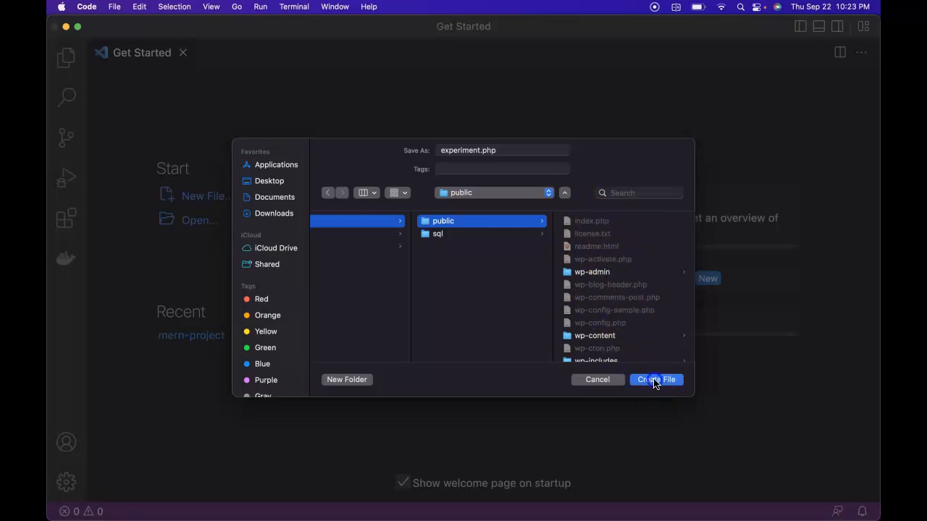
{"action": "left_click", "coordinate": [654, 379]}
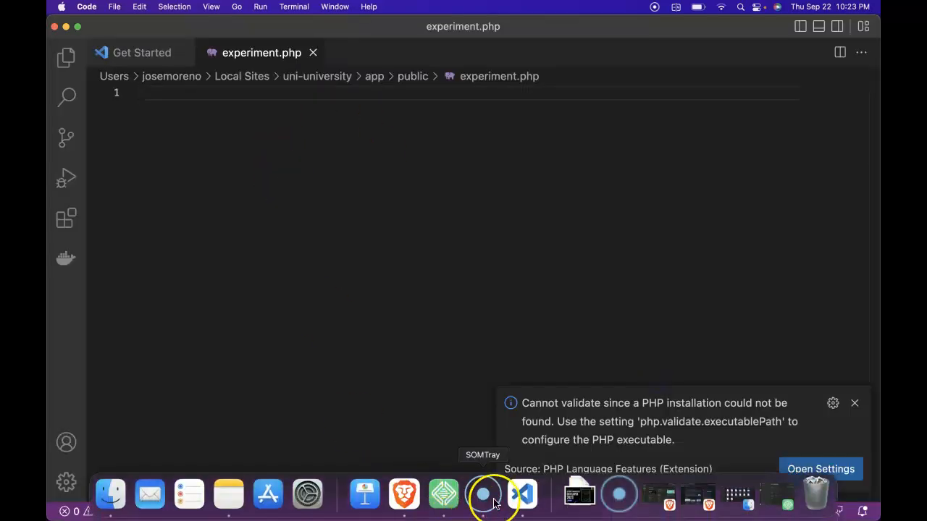
{"action": "mouse_move", "coordinate": [149, 496]}
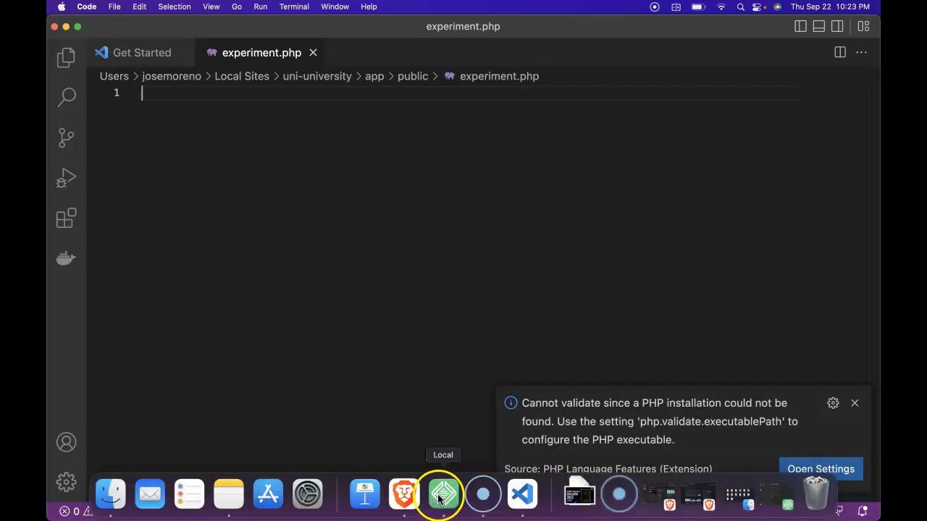
Step: From Local, go to the site folder and check app > public for experiment.php
{"action": "left_click", "coordinate": [441, 496]}
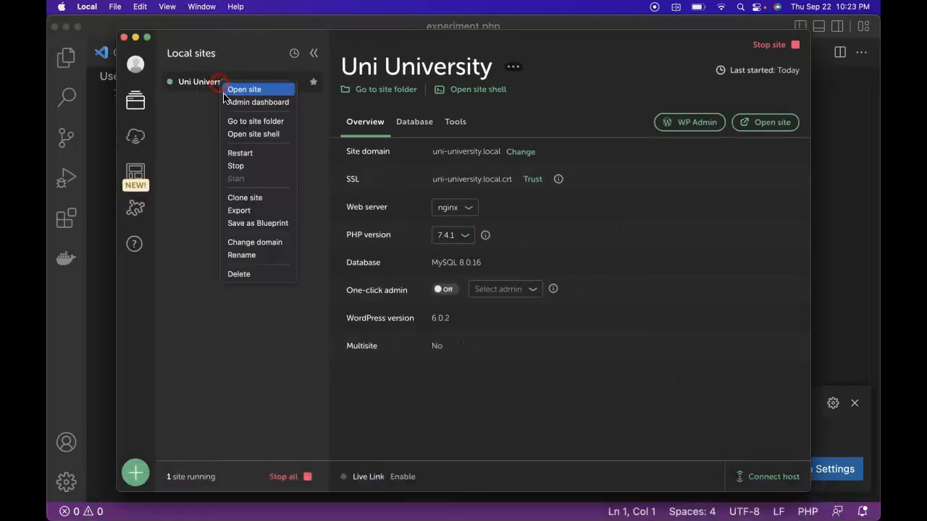
{"action": "left_click", "coordinate": [255, 122]}
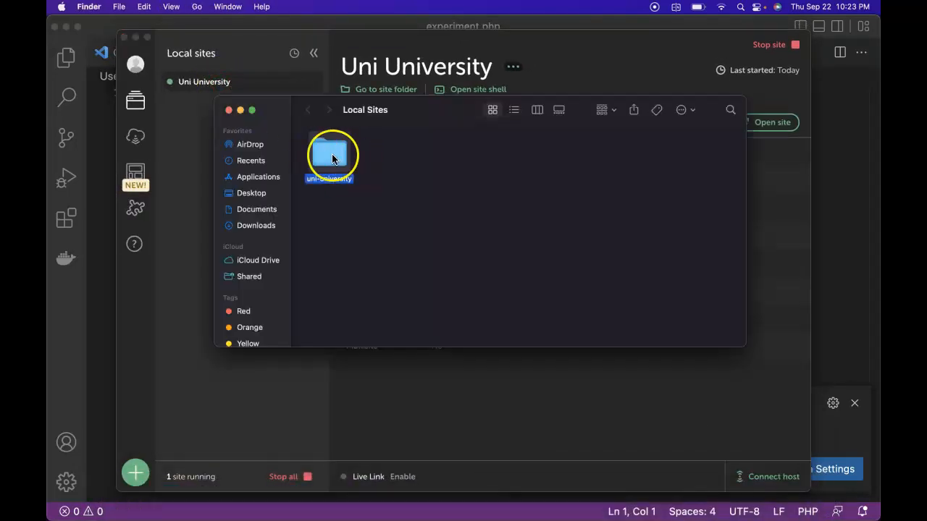
{"action": "double_click", "coordinate": [330, 154]}
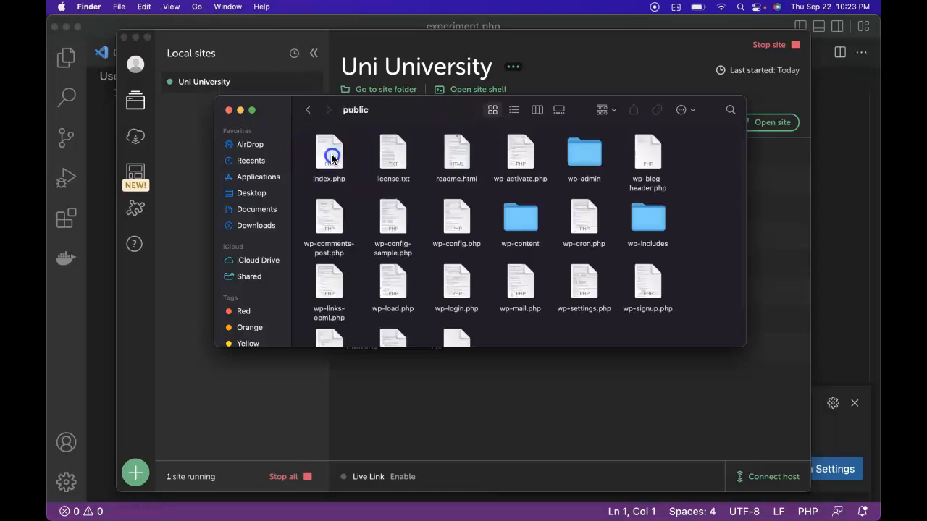
{"action": "left_click", "coordinate": [456, 243]}
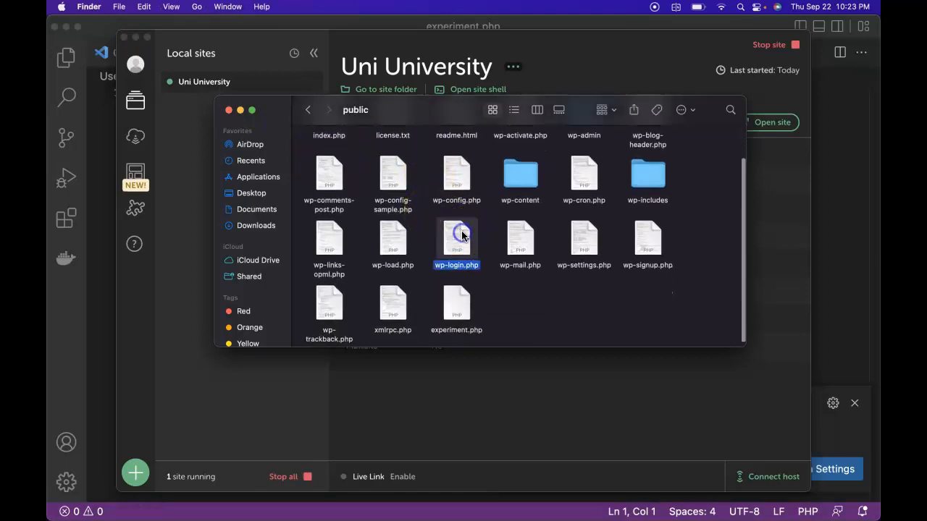
{"action": "left_click", "coordinate": [456, 300]}
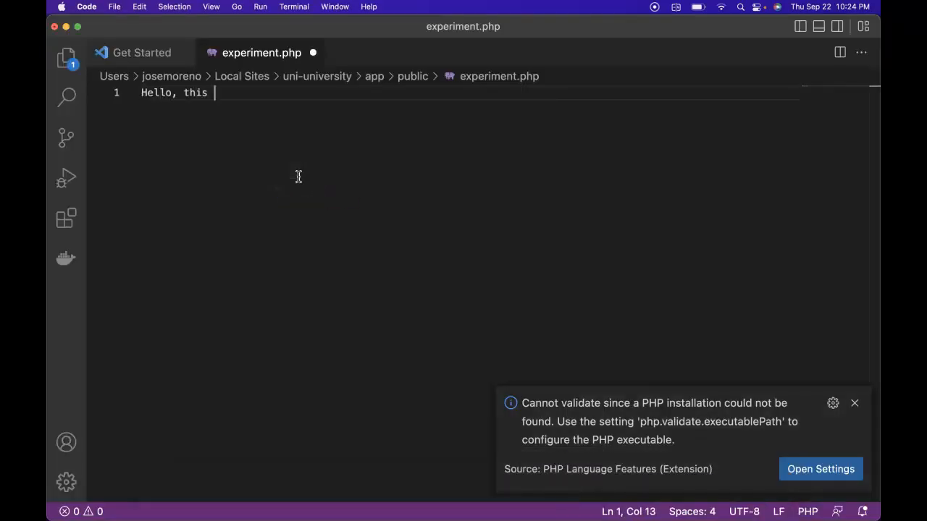
Step: Complete line 1 as 'Hello, this is a test.' and save experiment.php
{"action": "type", "text": "is a test."}
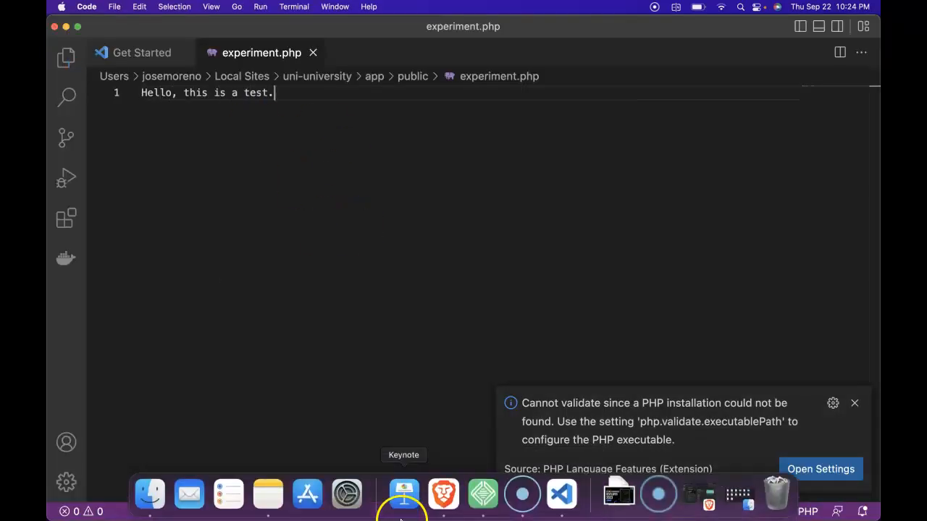
{"action": "mouse_move", "coordinate": [327, 206]}
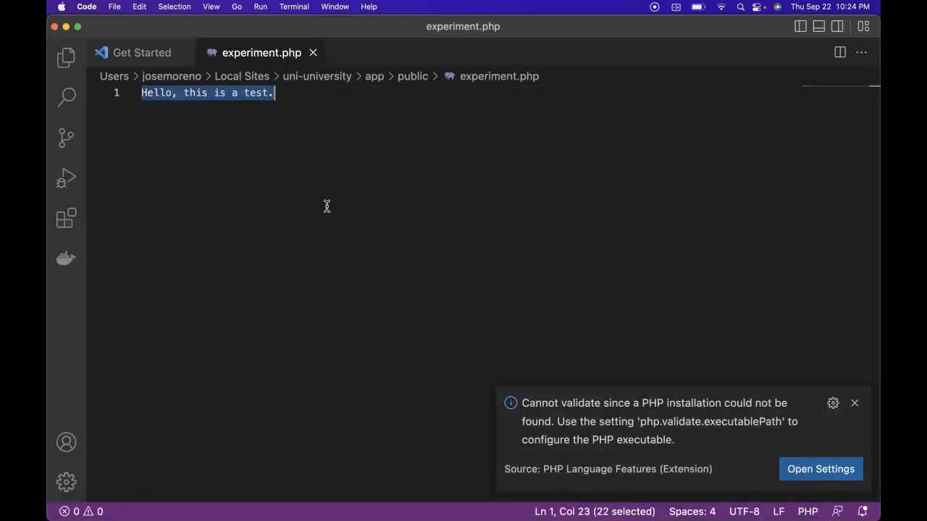
Step: Replace the test sentence with <h1>This page is all about Coding</h1> and <h2>All about Code</h2>
{"action": "left_click", "coordinate": [855, 403]}
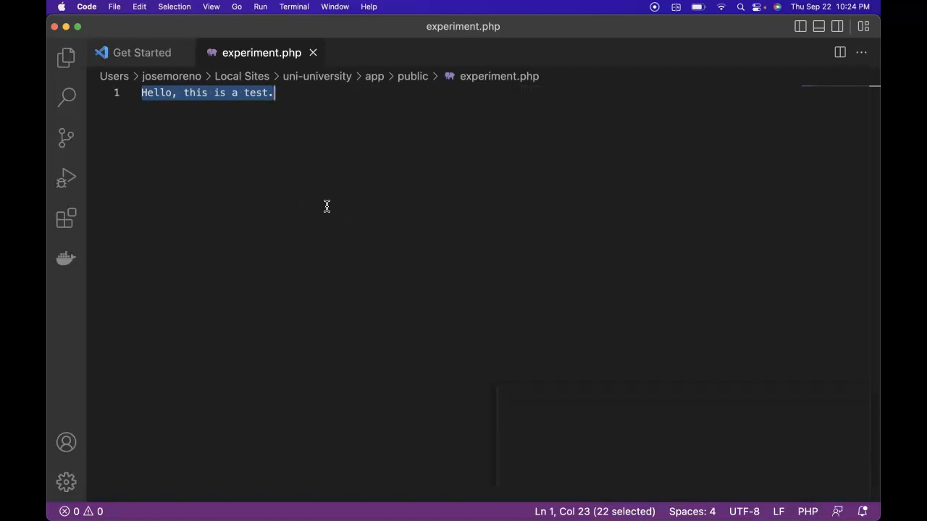
{"action": "key", "text": "Delete"}
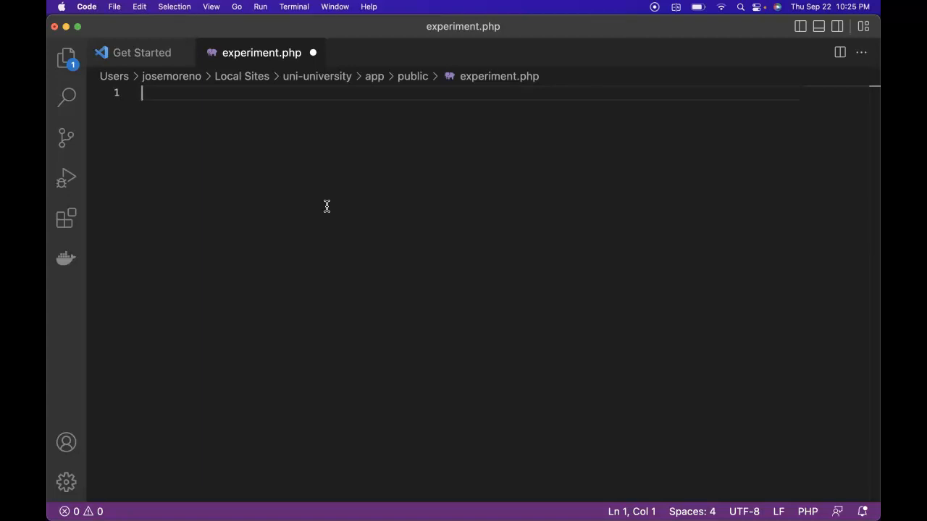
{"action": "type", "text": "<h1>This page is all about Coding</h1"}
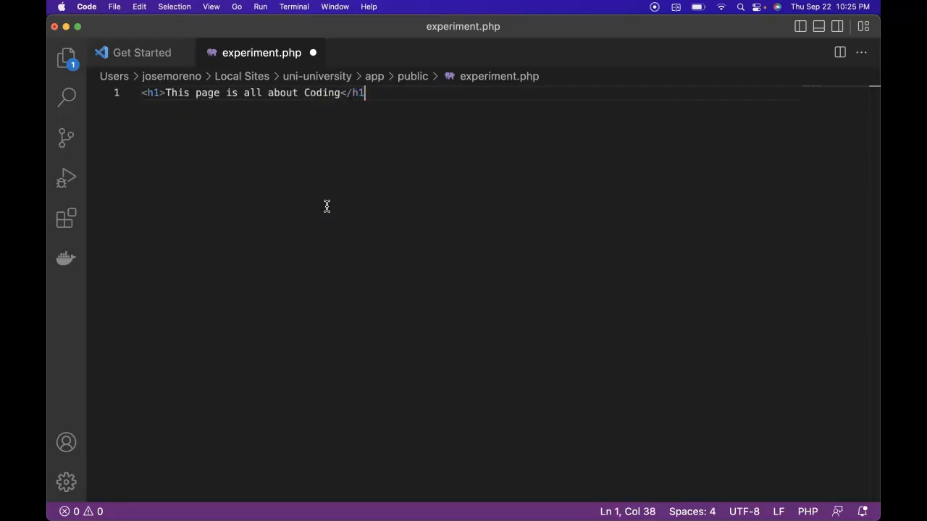
{"action": "key", "text": "Return"}
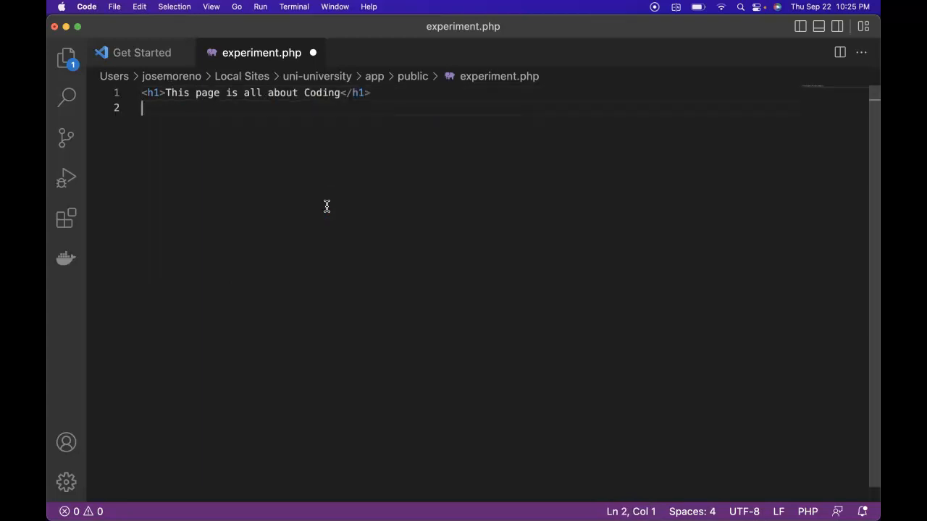
{"action": "type", "text": "<h2>All about"}
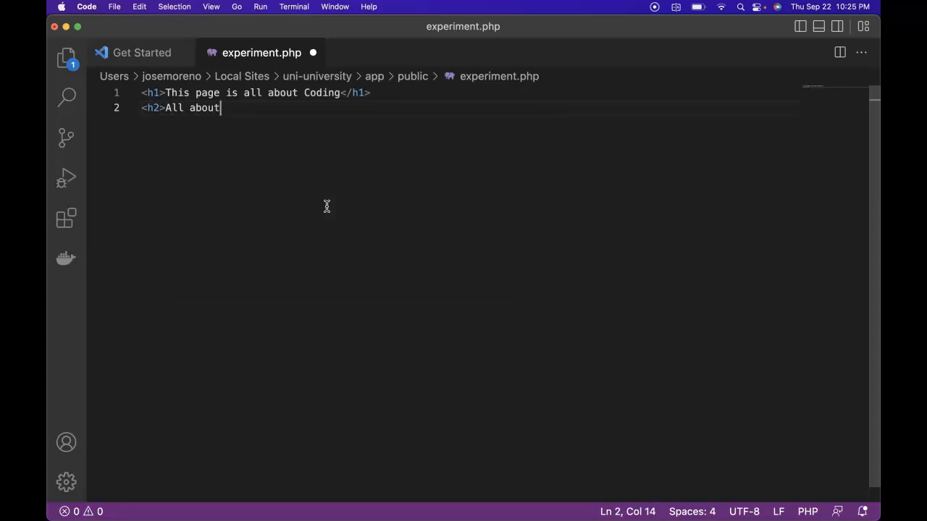
{"action": "type", "text": "Code</h2>"}
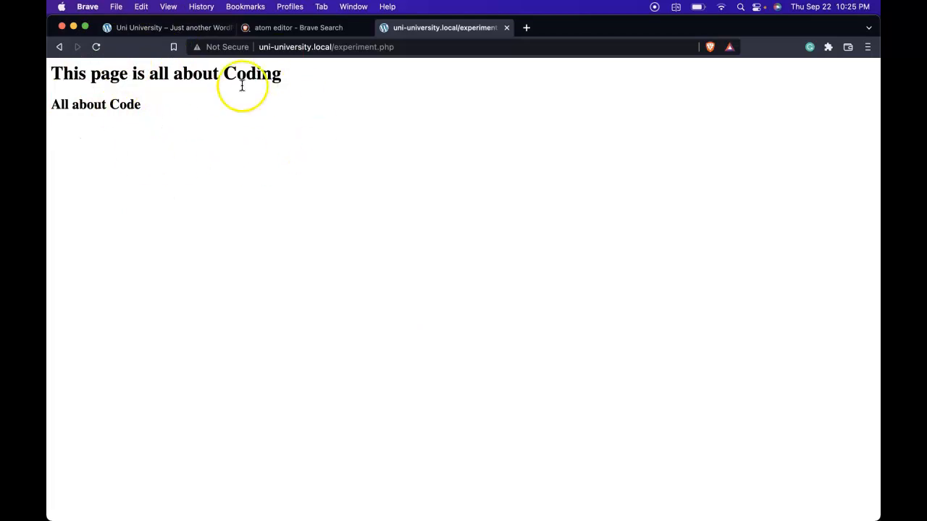
{"action": "mouse_move", "coordinate": [254, 123]}
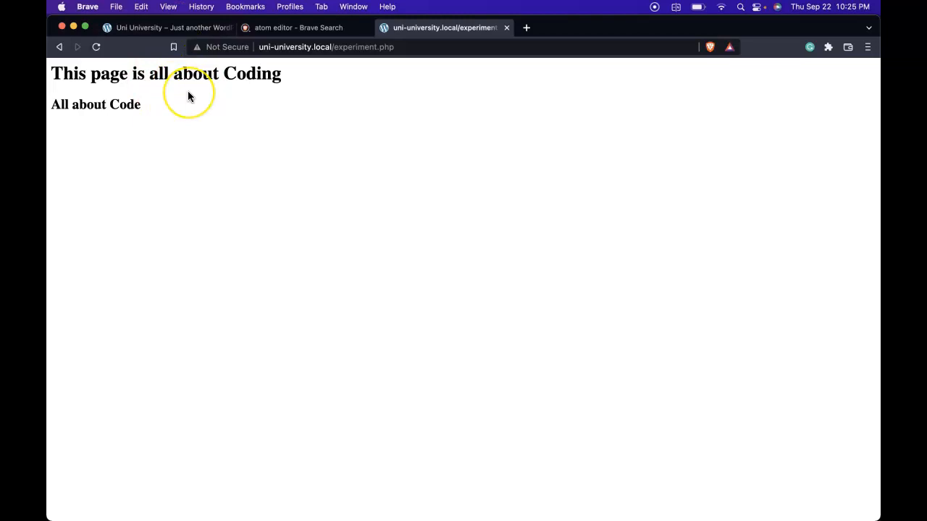
{"action": "mouse_move", "coordinate": [190, 96]}
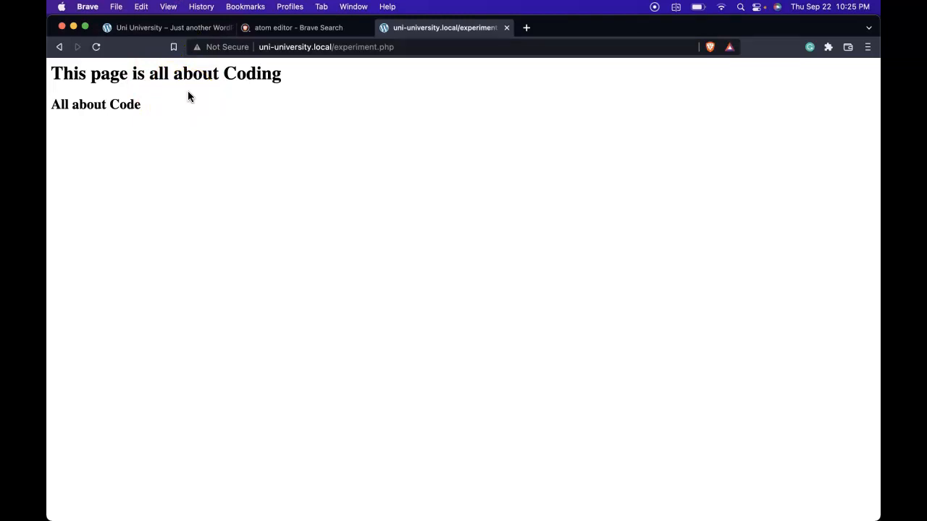
Step: Insert <?php echo 3 + 3 ?> on a new line above the headings
{"action": "left_click", "coordinate": [559, 496]}
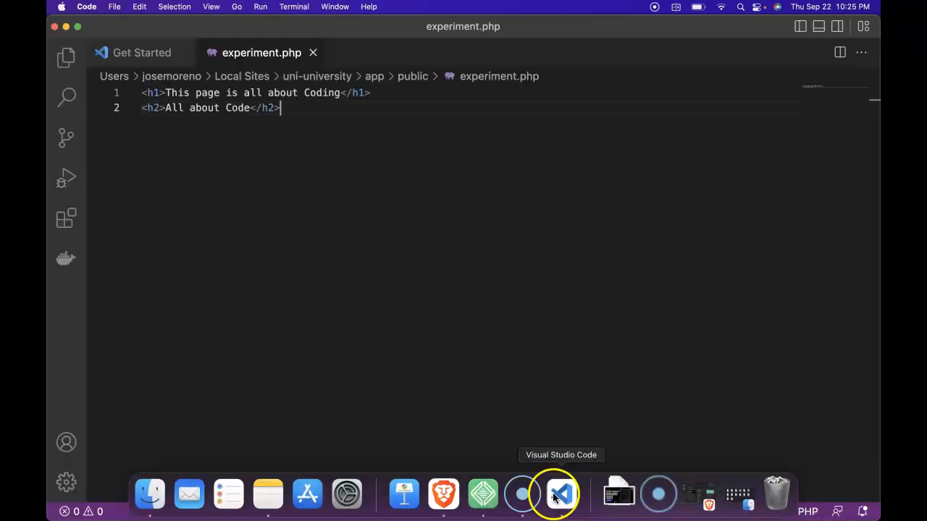
{"action": "key", "text": "enter"}
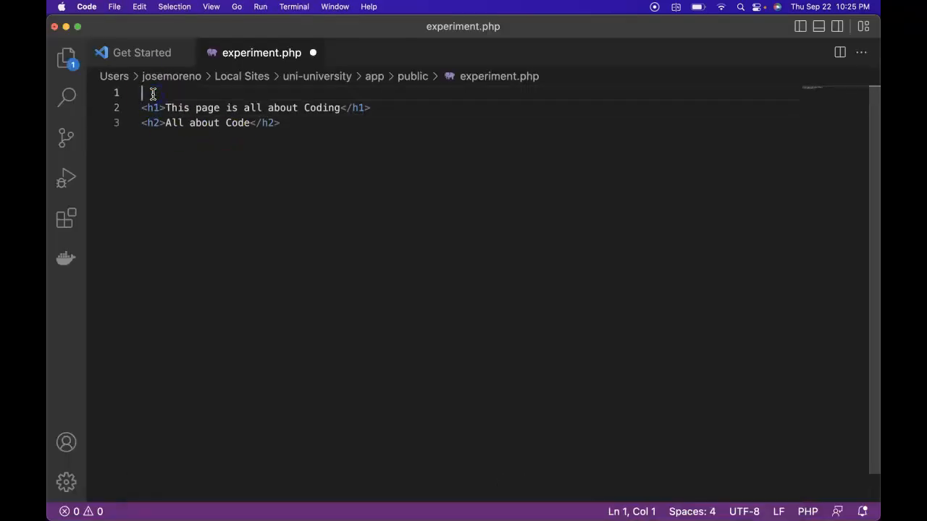
{"action": "type", "text": "<?php ?>"}
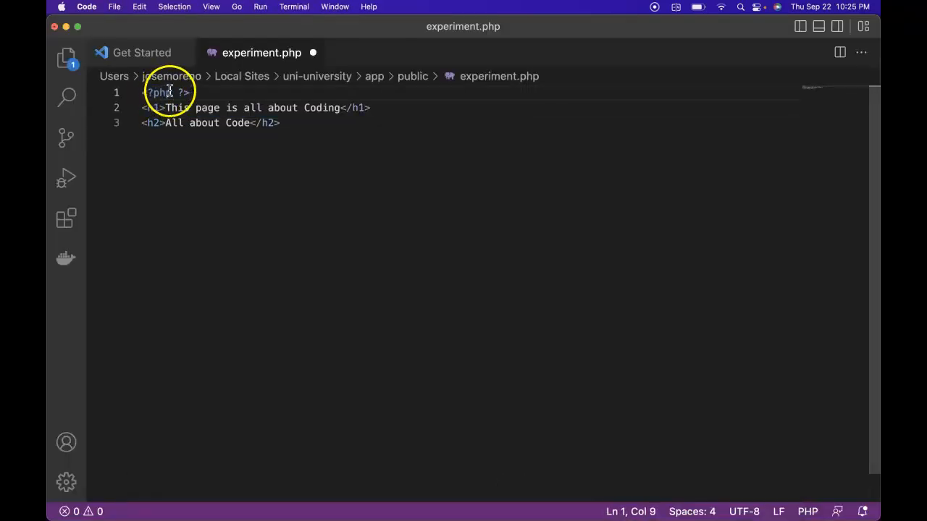
{"action": "double_click", "coordinate": [157, 93]}
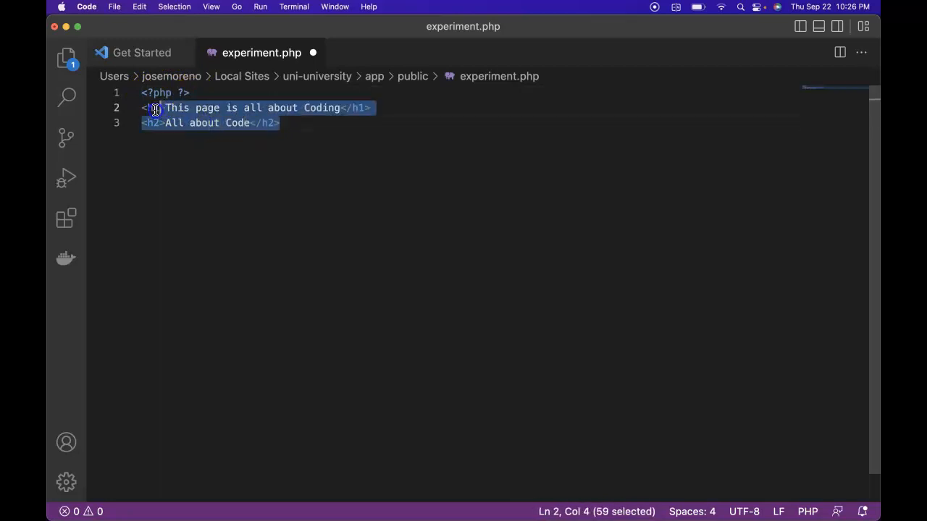
{"action": "left_click", "coordinate": [190, 92]}
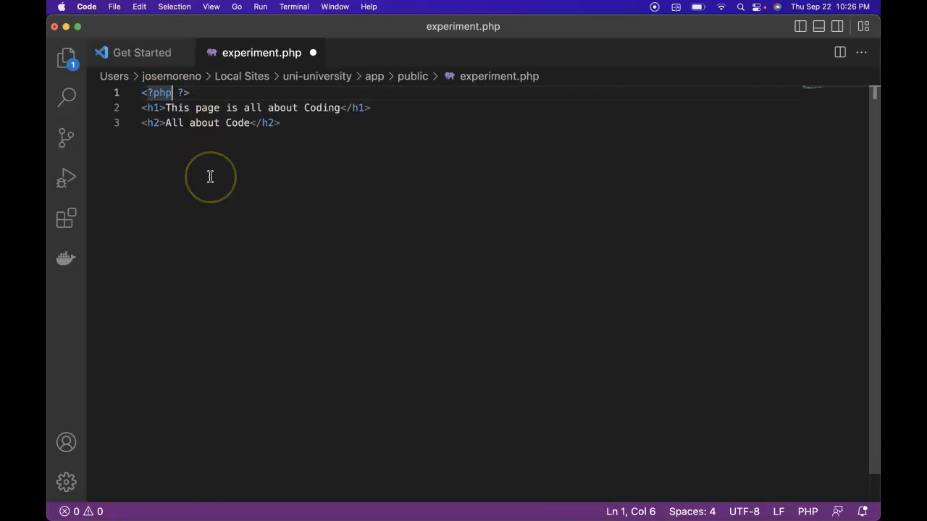
{"action": "type", "text": "echo"}
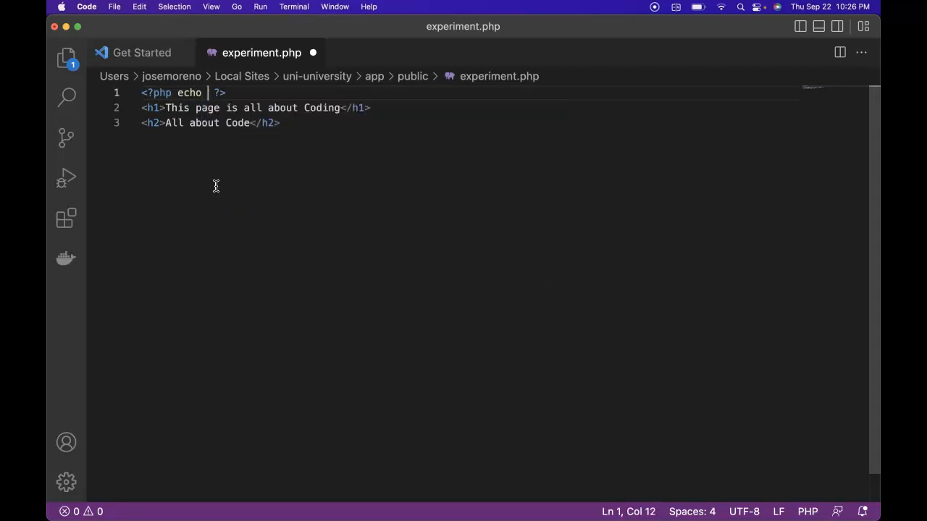
{"action": "type", "text": "3"}
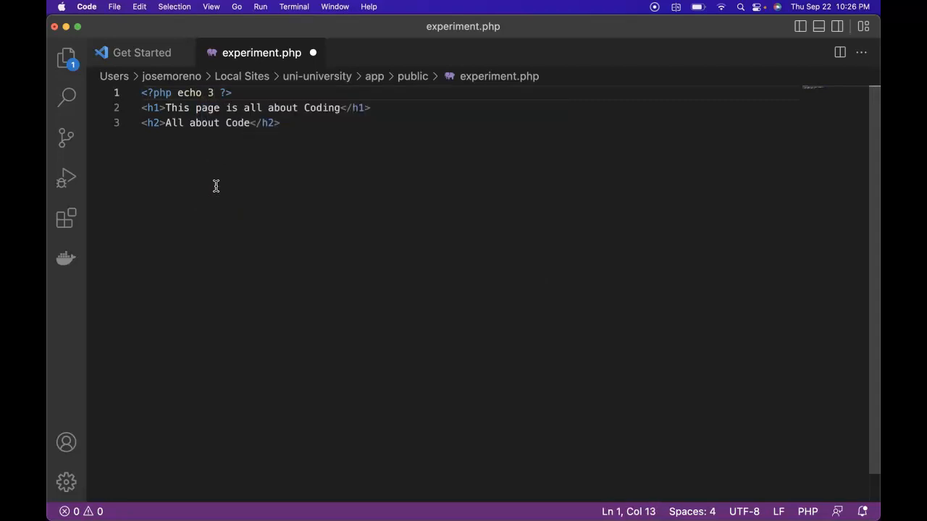
{"action": "type", "text": "+ 3"}
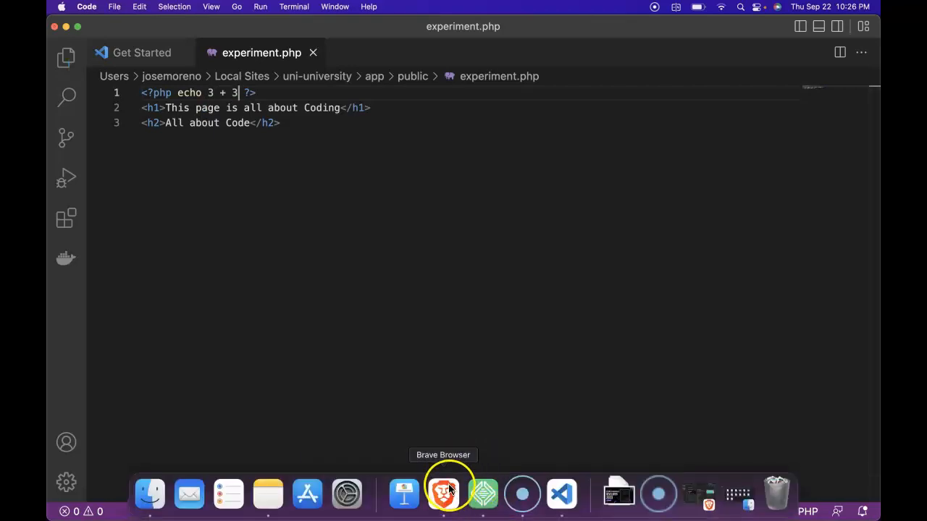
Step: Reload experiment.php in Brave showing 6, and inspect the markup to see only '6' output
{"action": "left_click", "coordinate": [443, 494]}
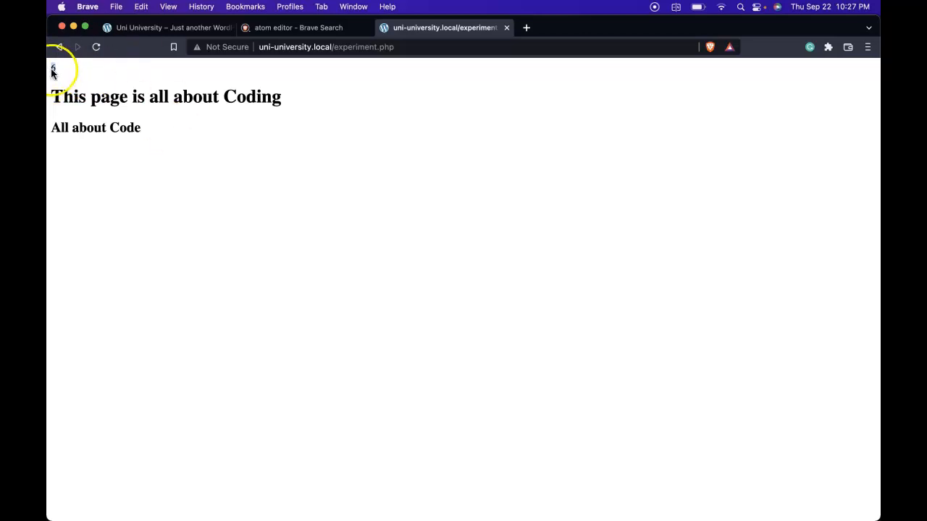
{"action": "mouse_move", "coordinate": [104, 96]}
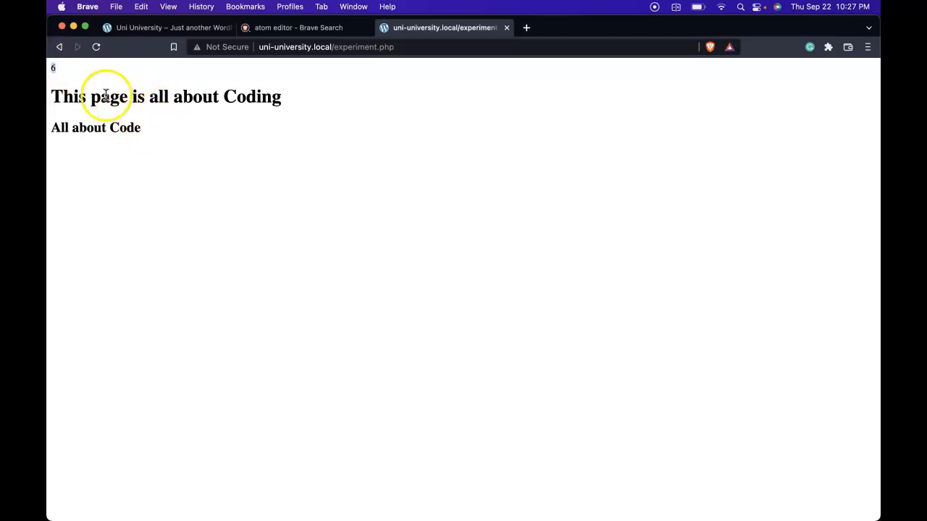
{"action": "mouse_move", "coordinate": [152, 125]}
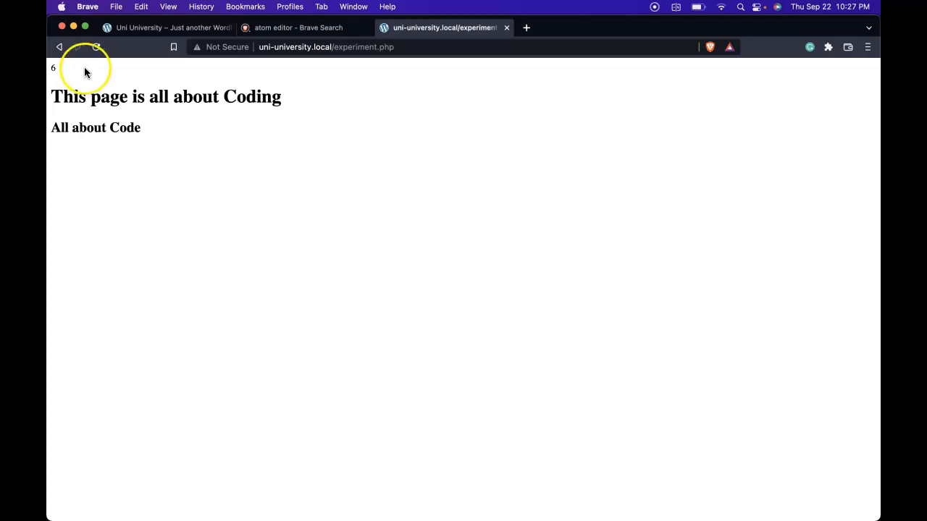
{"action": "mouse_move", "coordinate": [239, 188]}
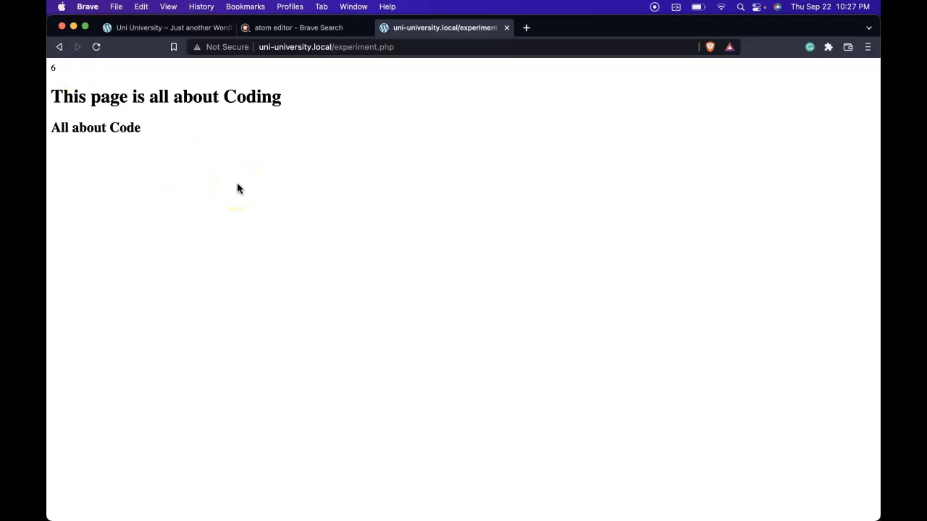
{"action": "right_click", "coordinate": [237, 189]}
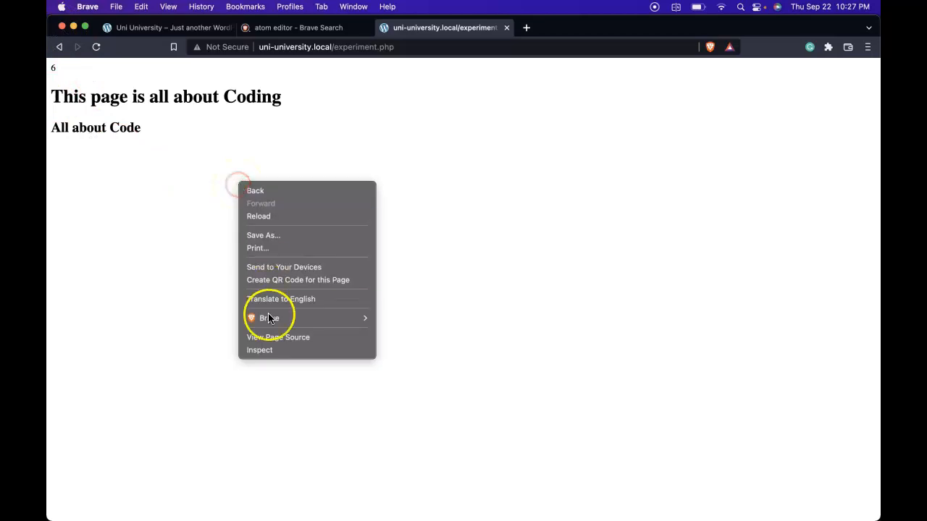
{"action": "left_click", "coordinate": [259, 349]}
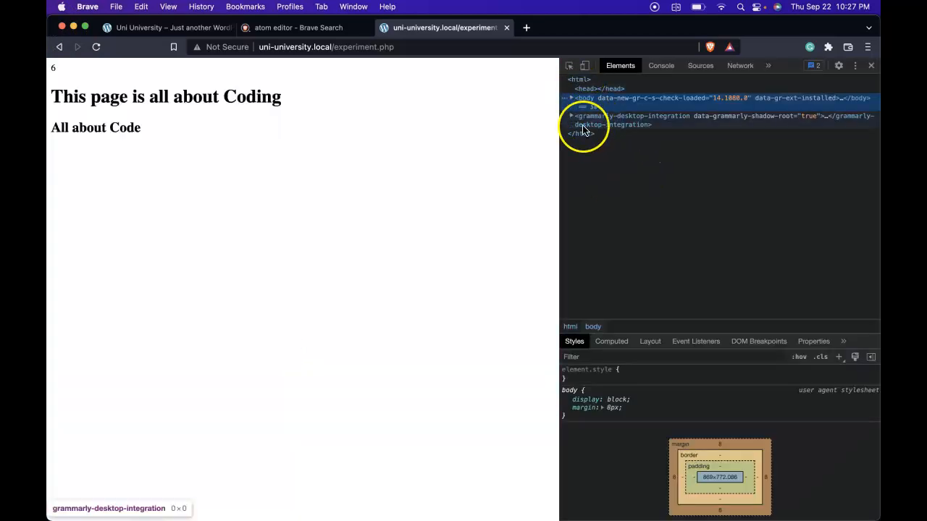
{"action": "left_click", "coordinate": [571, 99]}
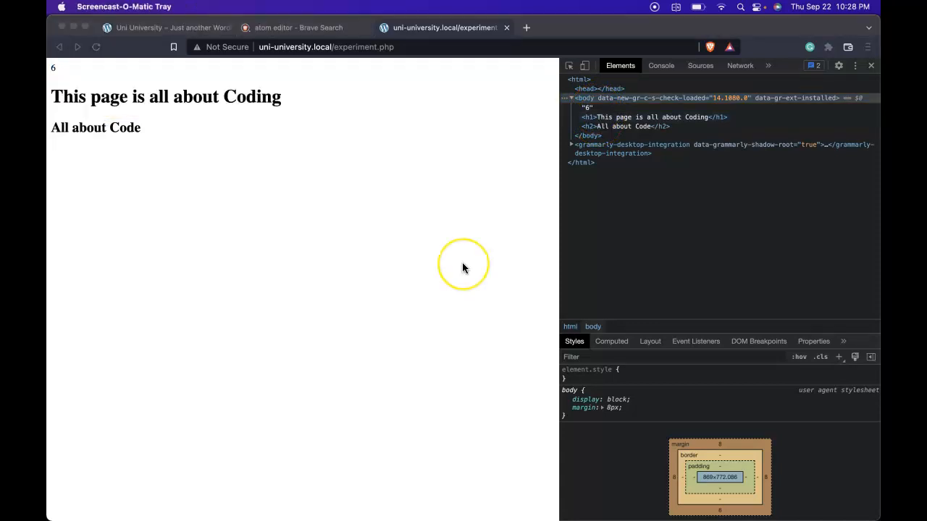
{"action": "mouse_move", "coordinate": [521, 496]}
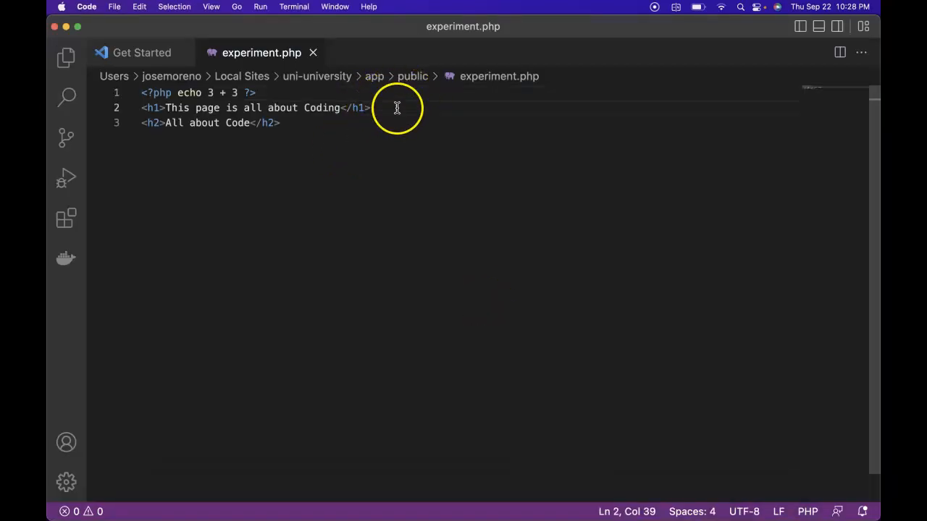
Step: Add <?php echo 5 * 6 ?> between the h1 and h2, then check the page shows 30
{"action": "type", "text": "<?php echo 5 * 6 ?>"}
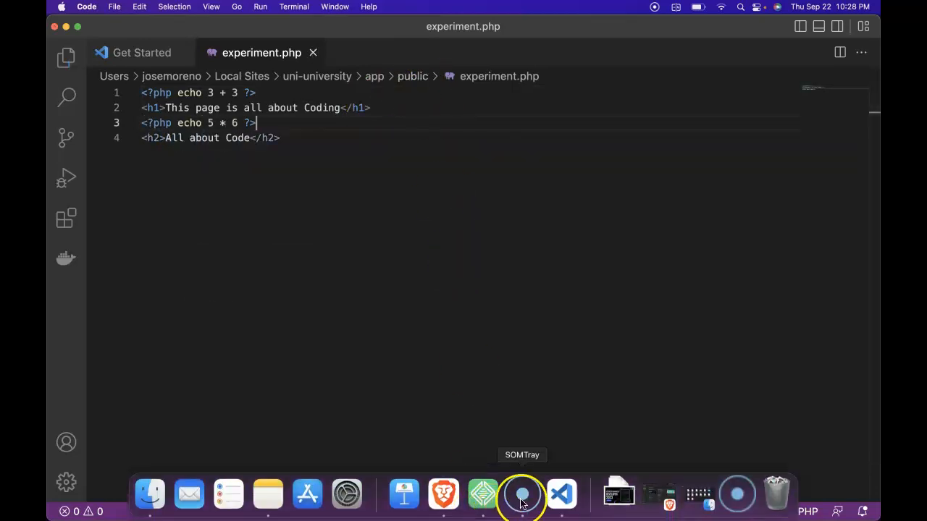
{"action": "left_click", "coordinate": [443, 495]}
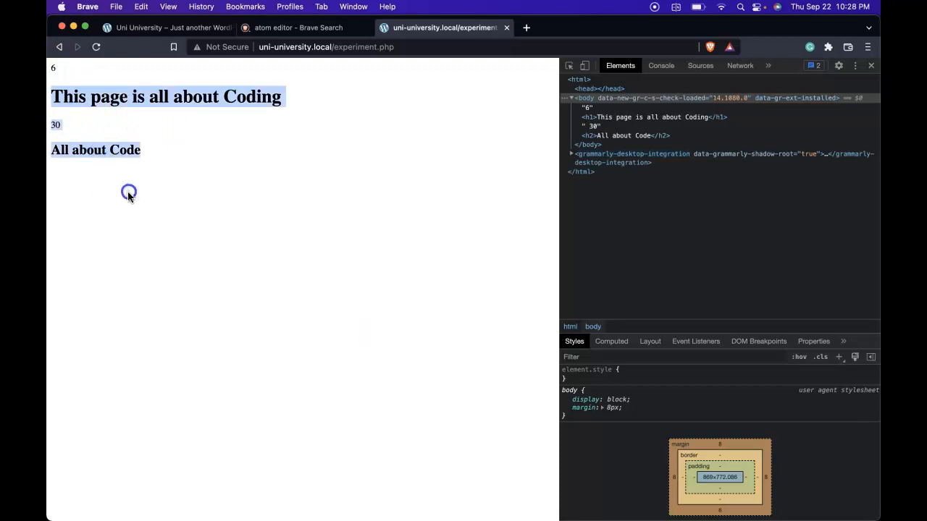
Step: Select the word Coding in the page heading and return to the code editor
{"action": "double_click", "coordinate": [246, 96]}
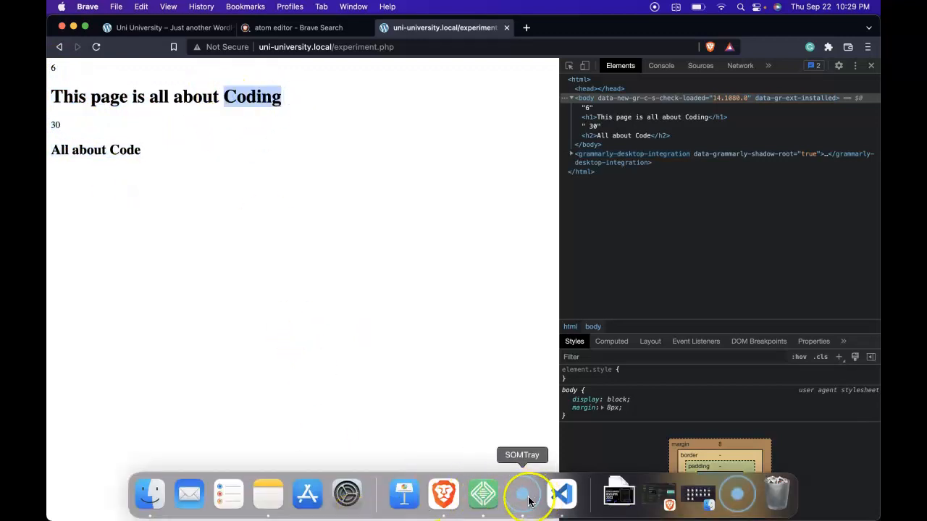
{"action": "left_click", "coordinate": [562, 495]}
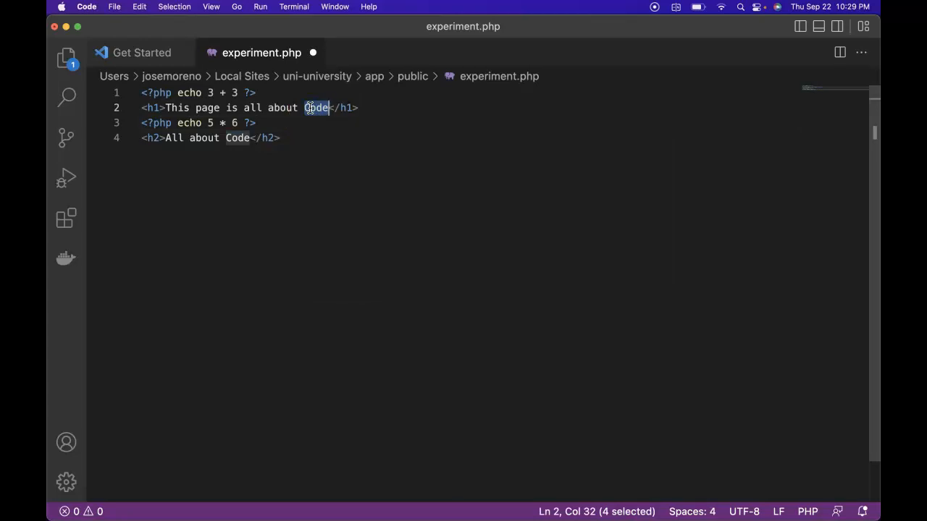
Step: Define $allAbout = 'Code'; on a new line in the first PHP block
{"action": "type", "text": "blank"}
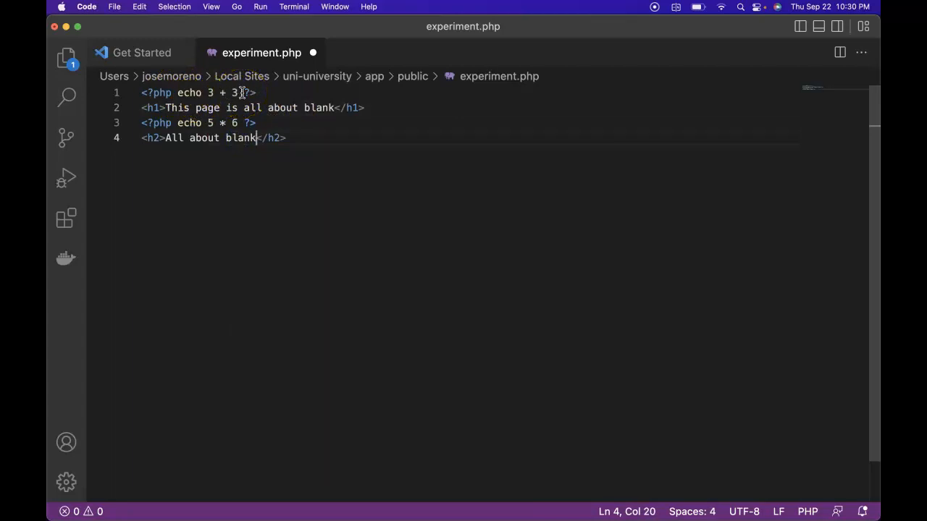
{"action": "key", "text": "Enter"}
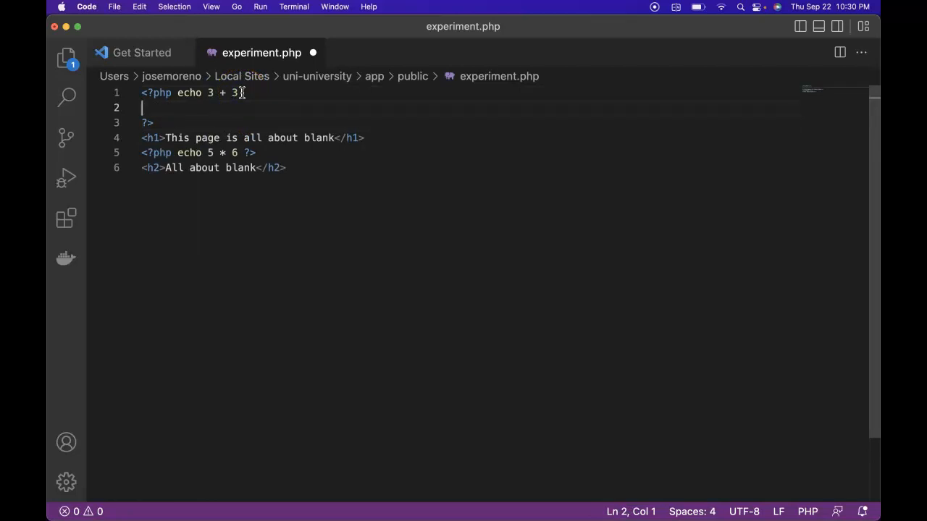
{"action": "mouse_move", "coordinate": [319, 137]}
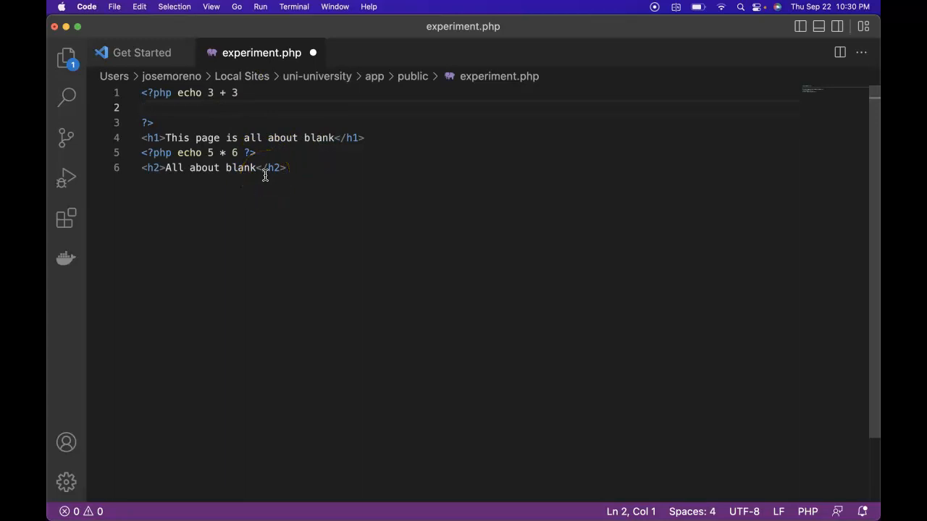
{"action": "type", "text": "$allAbout"}
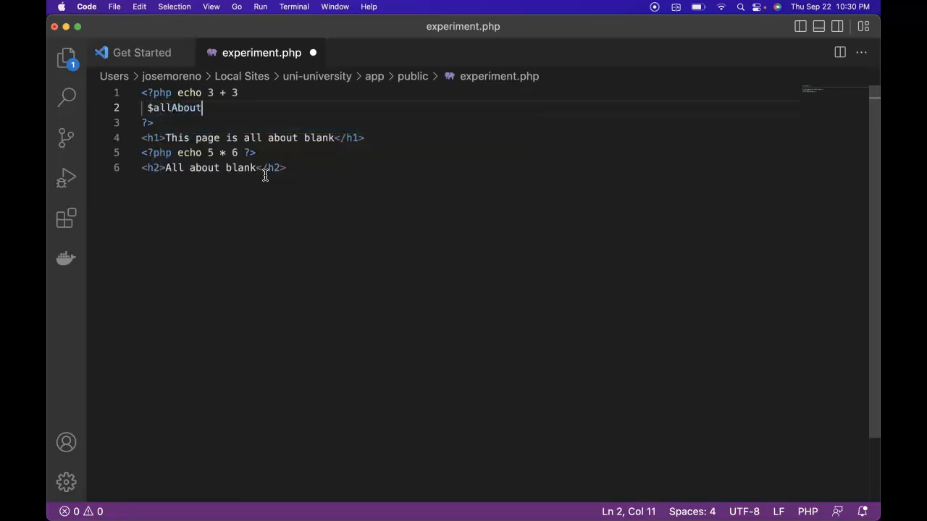
{"action": "type", "text": "="}
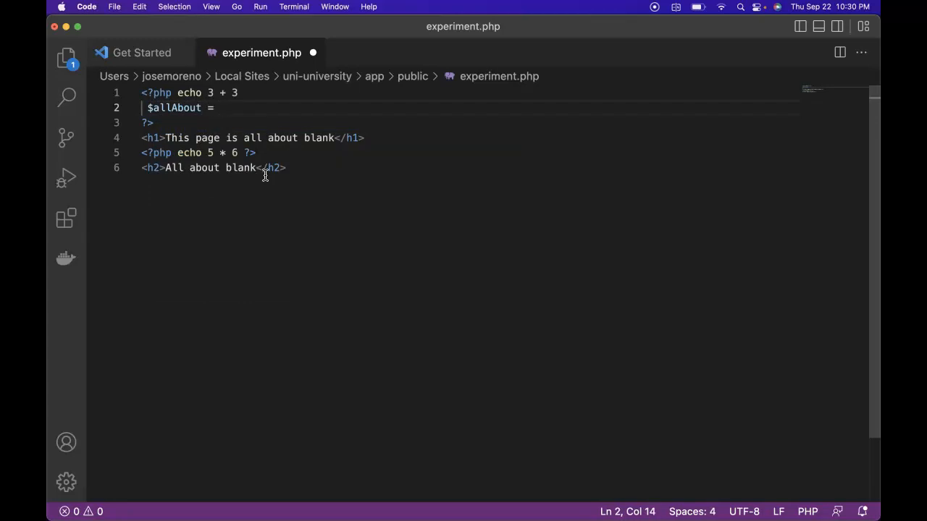
{"action": "type", "text": "'Code'"}
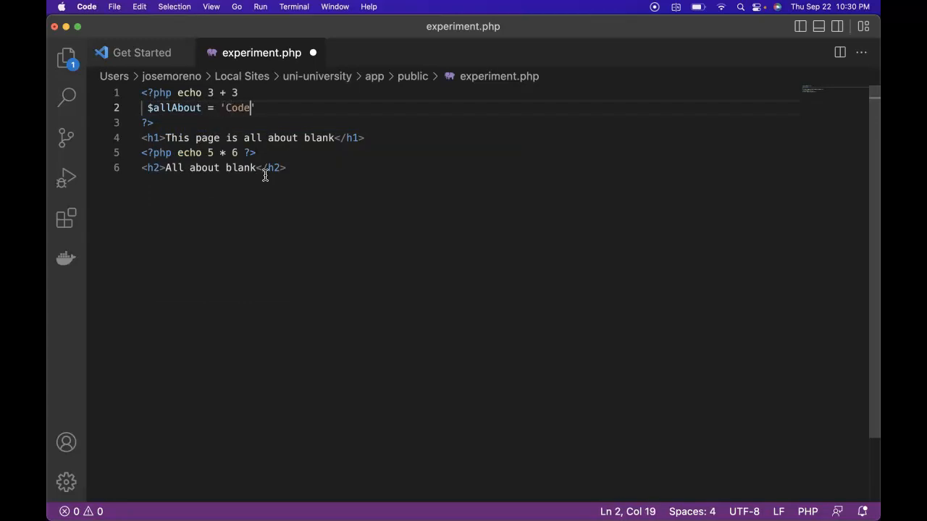
Step: Replace the main heading's word with <?php echo $allAbout ?>
{"action": "left_click", "coordinate": [246, 93]}
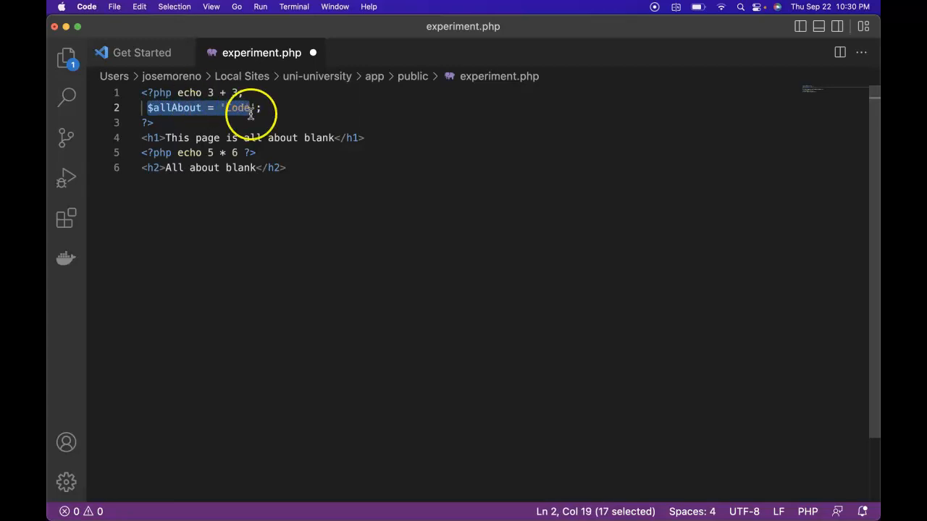
{"action": "left_click", "coordinate": [238, 107]}
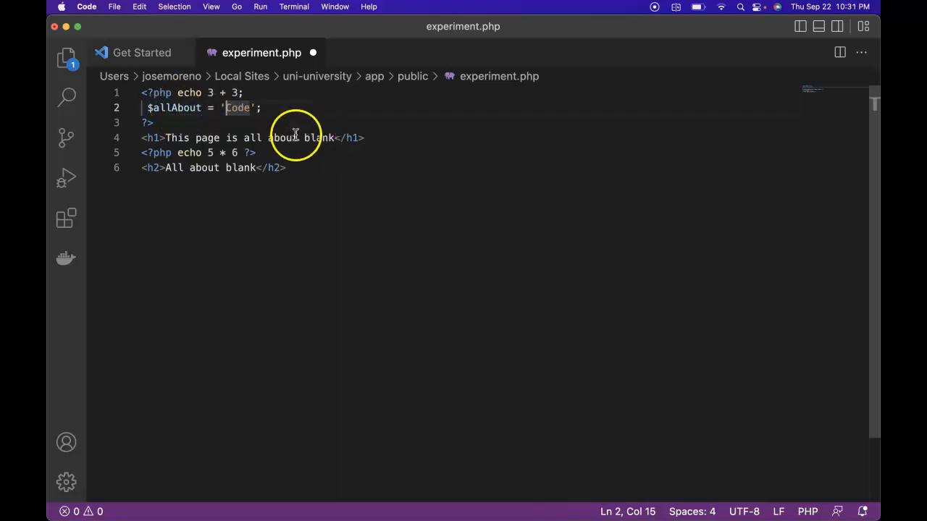
{"action": "mouse_move", "coordinate": [322, 139]}
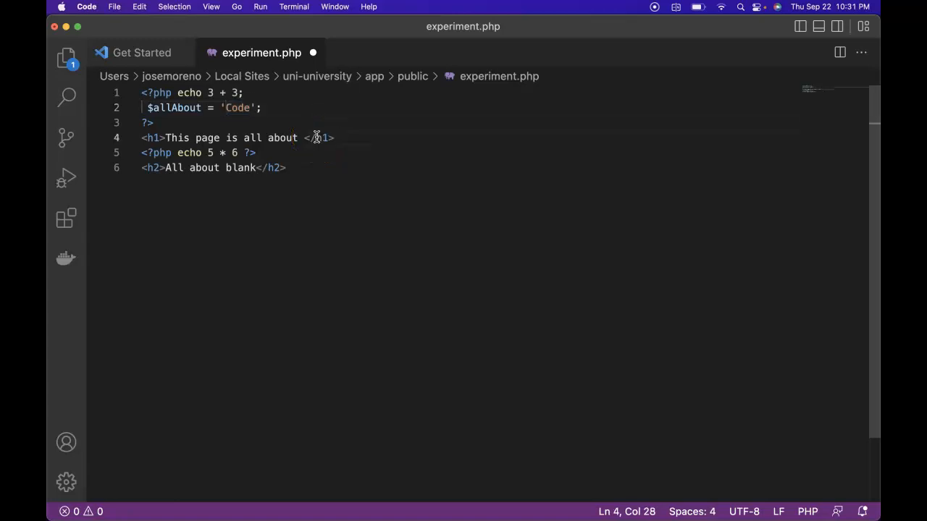
{"action": "type", "text": "<?php echo <"}
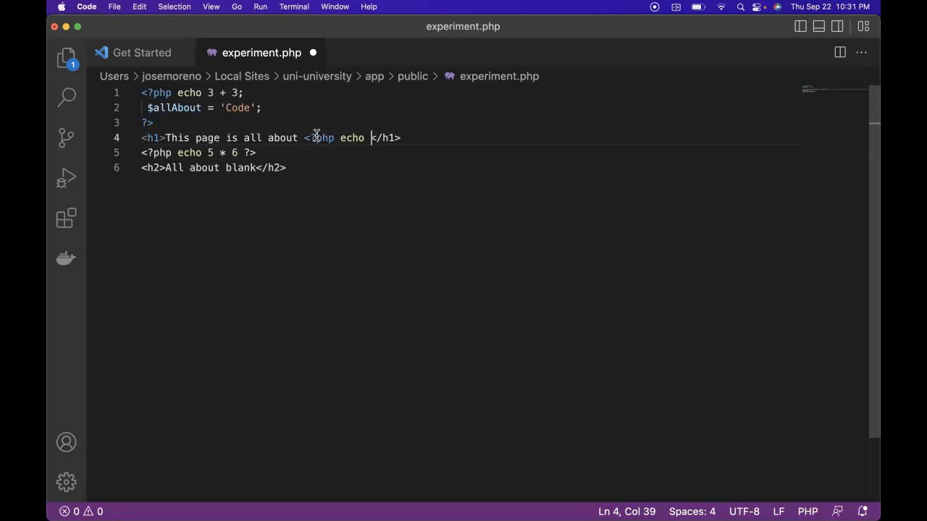
{"action": "type", "text": "$allAbout ?>"}
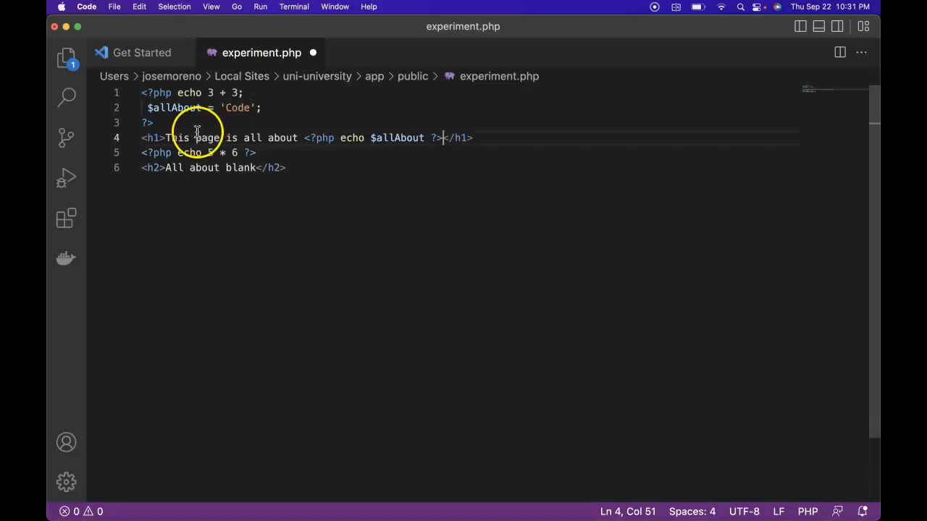
{"action": "mouse_move", "coordinate": [293, 138]}
{"action": "type", "text": "<?php echo $allAbout ?>"}
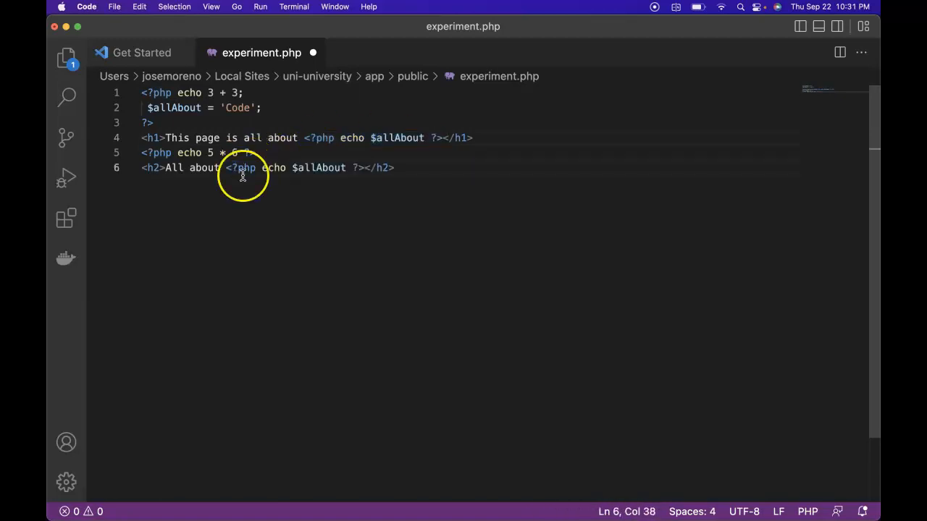
{"action": "mouse_move", "coordinate": [443, 495]}
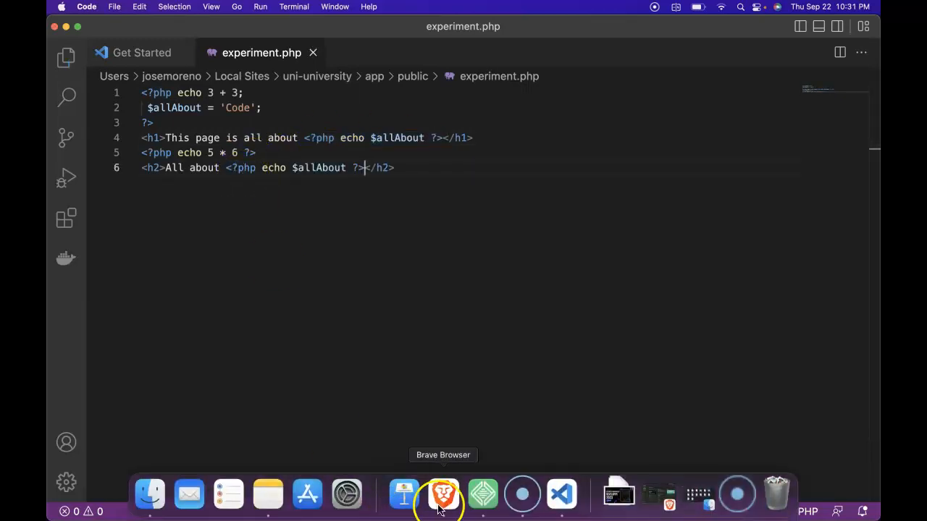
Step: Switch to Brave to check both headings now read Code from the variable
{"action": "left_click", "coordinate": [443, 495]}
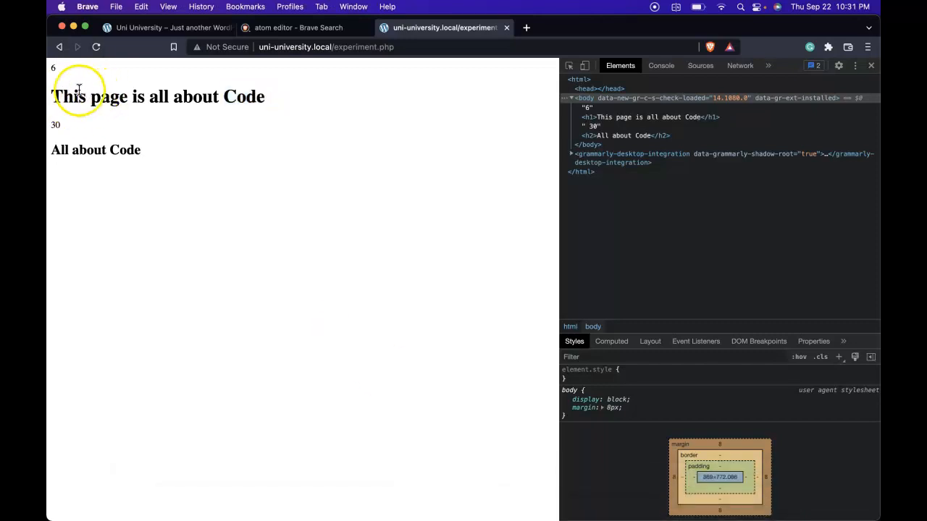
{"action": "mouse_move", "coordinate": [61, 153]}
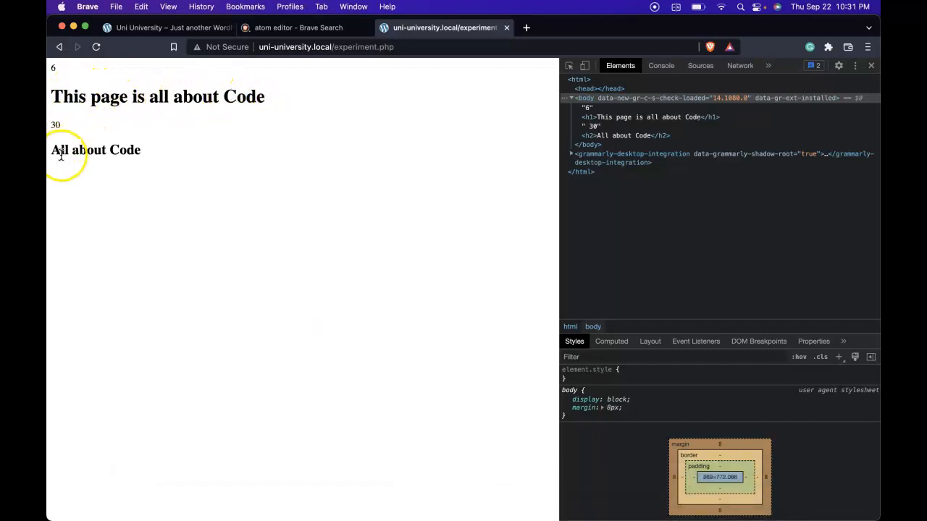
{"action": "mouse_move", "coordinate": [403, 496]}
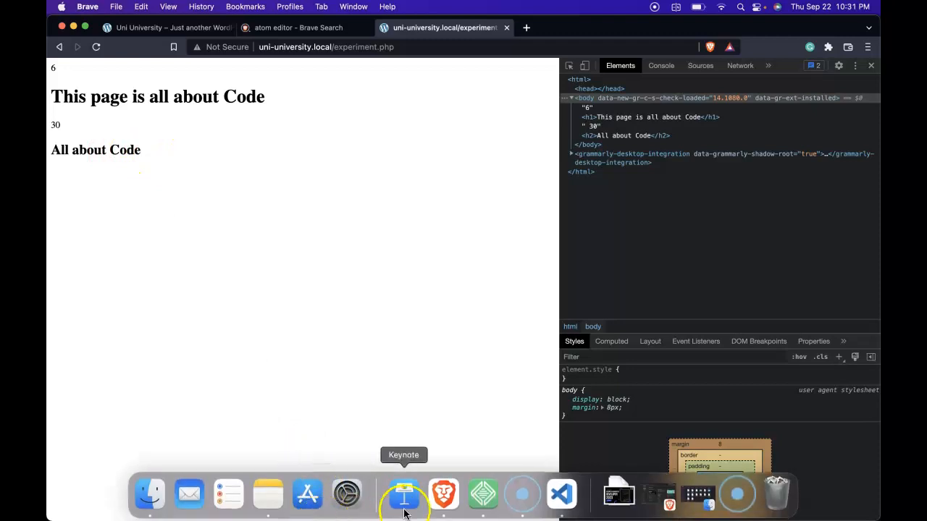
{"action": "mouse_move", "coordinate": [521, 496]}
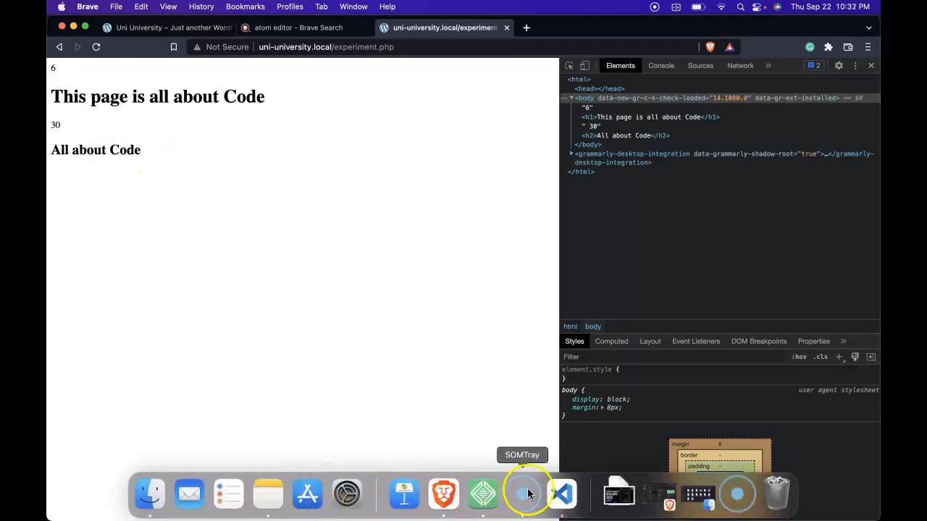
Step: Change the $allAbout value from 'Code' to 'pizza' in experiment.php
{"action": "left_click", "coordinate": [561, 495]}
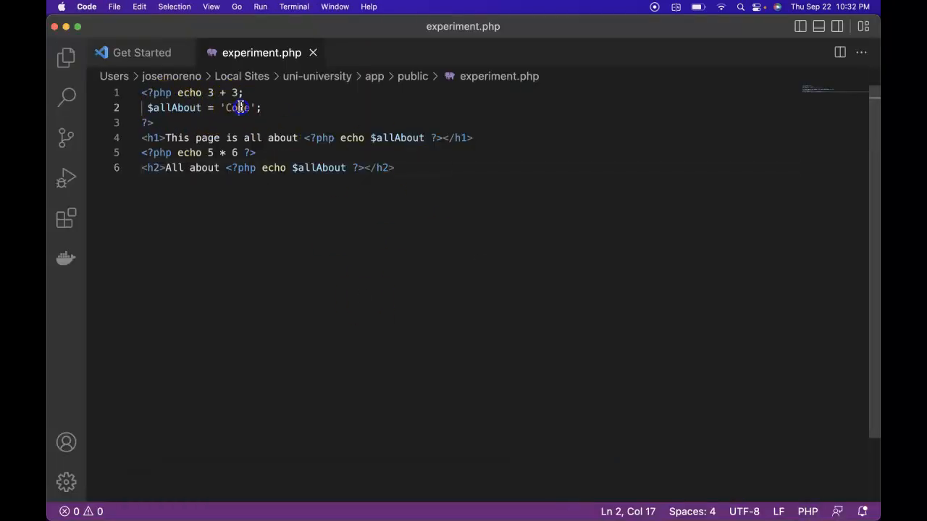
{"action": "type", "text": "pizza"}
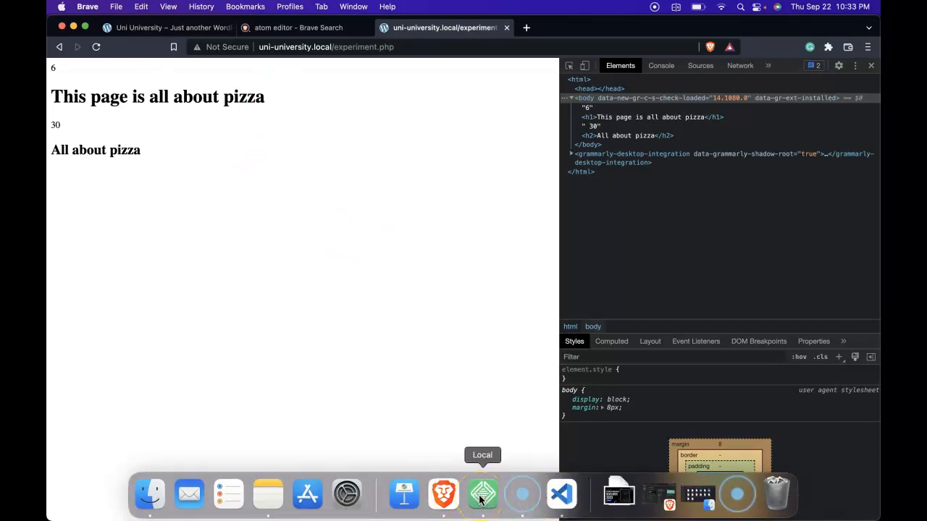
Step: From Local's site folder, navigate Finder through uni-university and app into public
{"action": "left_click", "coordinate": [482, 496]}
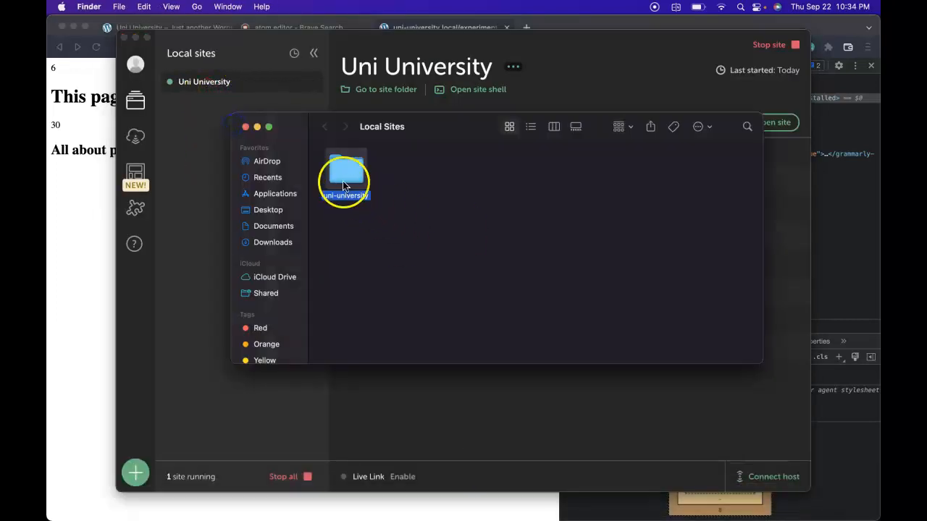
{"action": "double_click", "coordinate": [345, 174]}
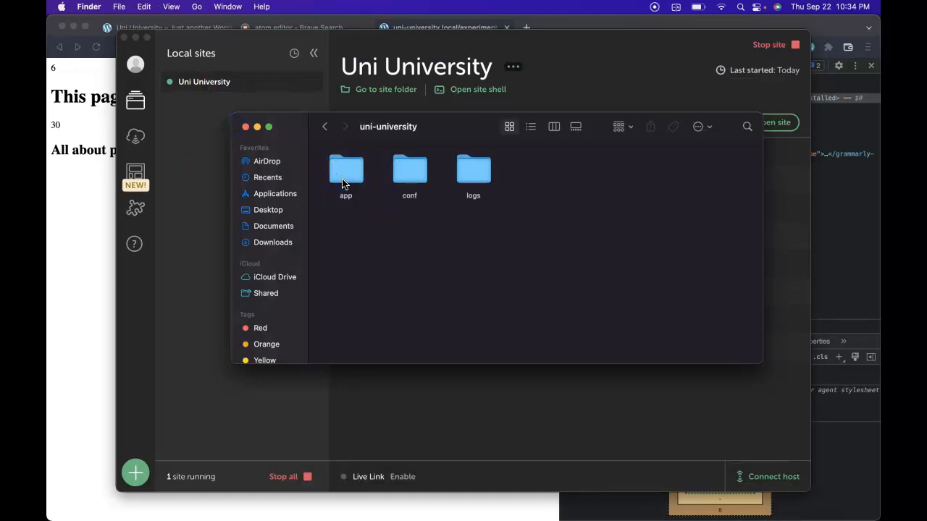
{"action": "double_click", "coordinate": [345, 171]}
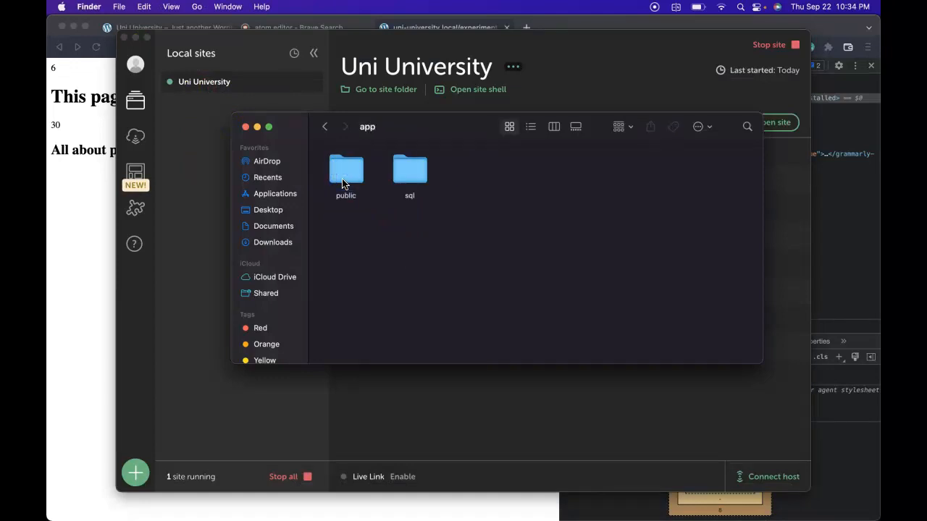
{"action": "double_click", "coordinate": [345, 168]}
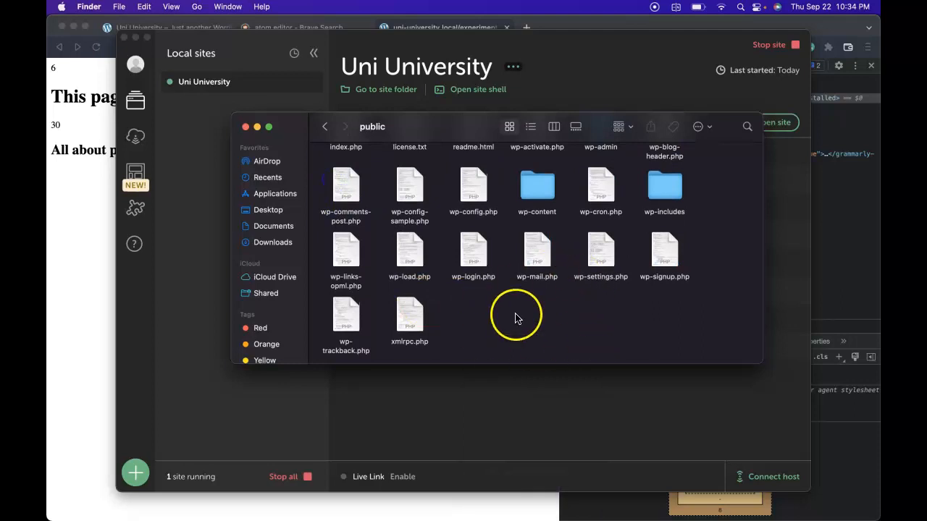
{"action": "mouse_move", "coordinate": [498, 295]}
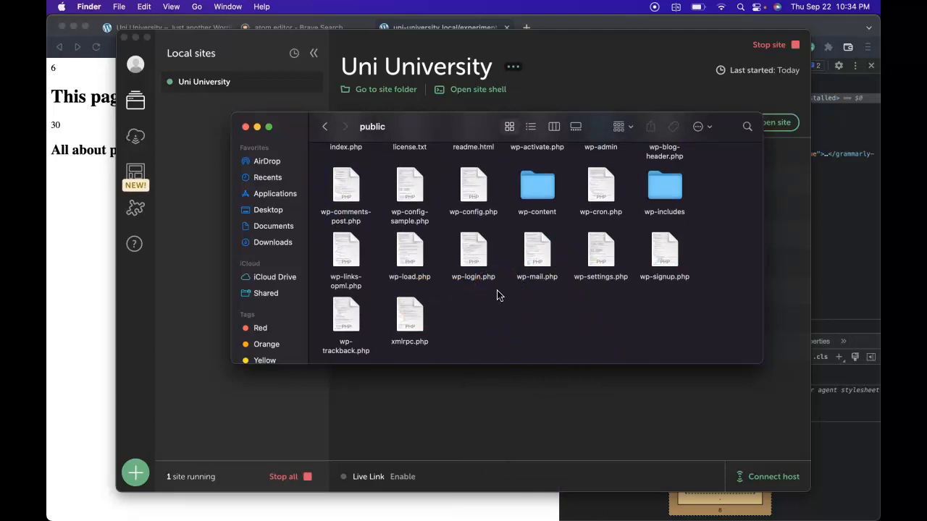